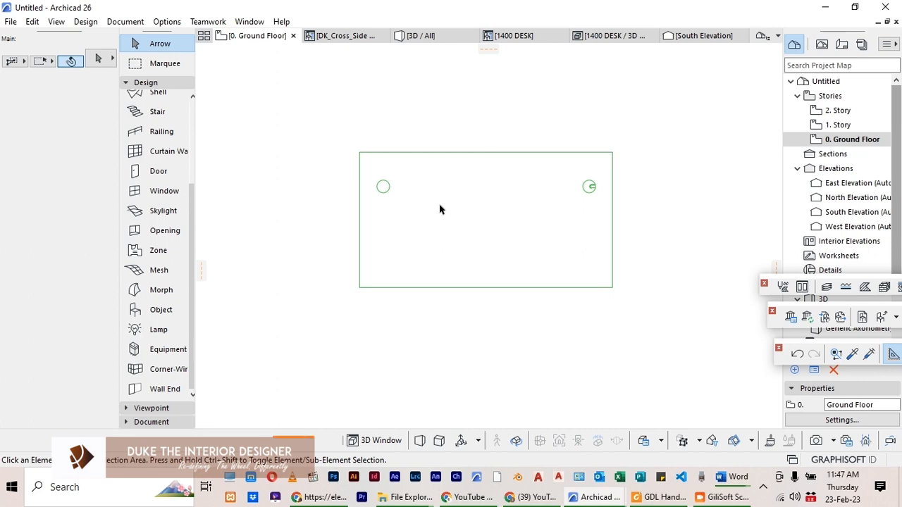
Select the placed 1400 DESK on the floor plan and open it in the GDL object editor
{"action": "left_click", "coordinate": [161, 316]}
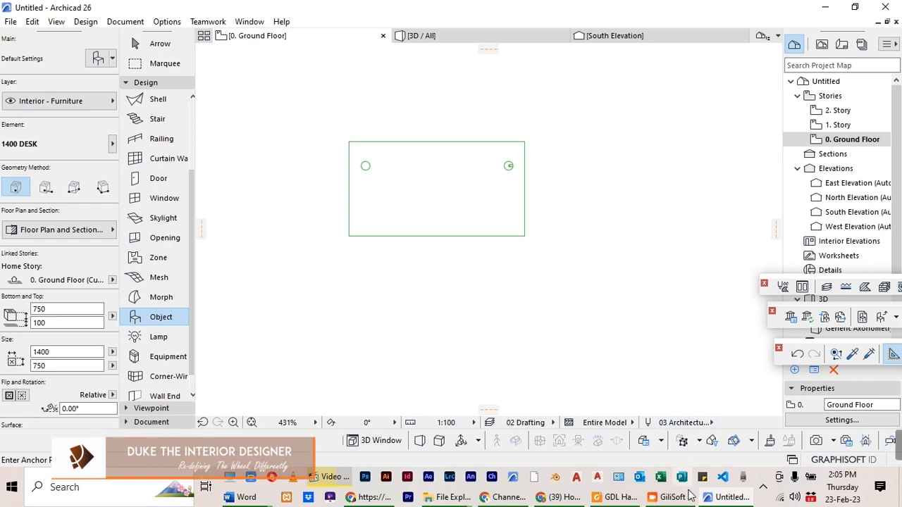
{"action": "mouse_move", "coordinate": [484, 175]}
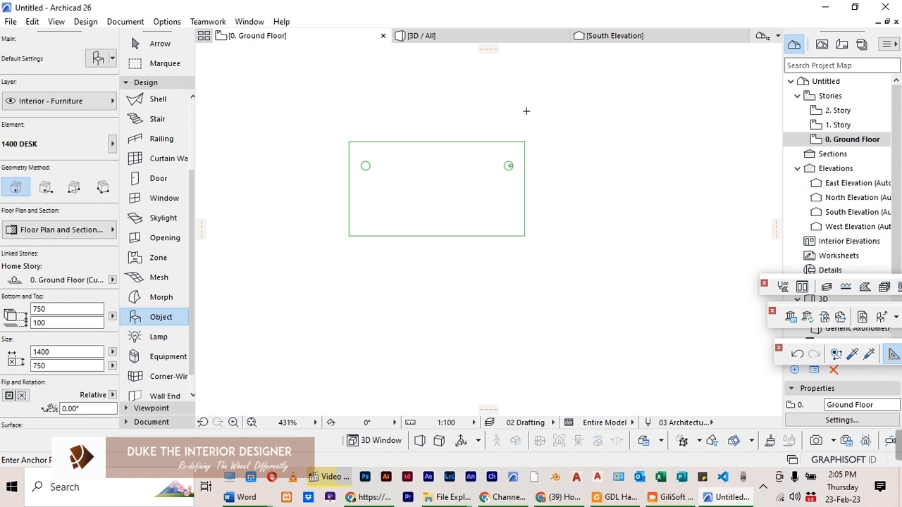
{"action": "left_click", "coordinate": [160, 43]}
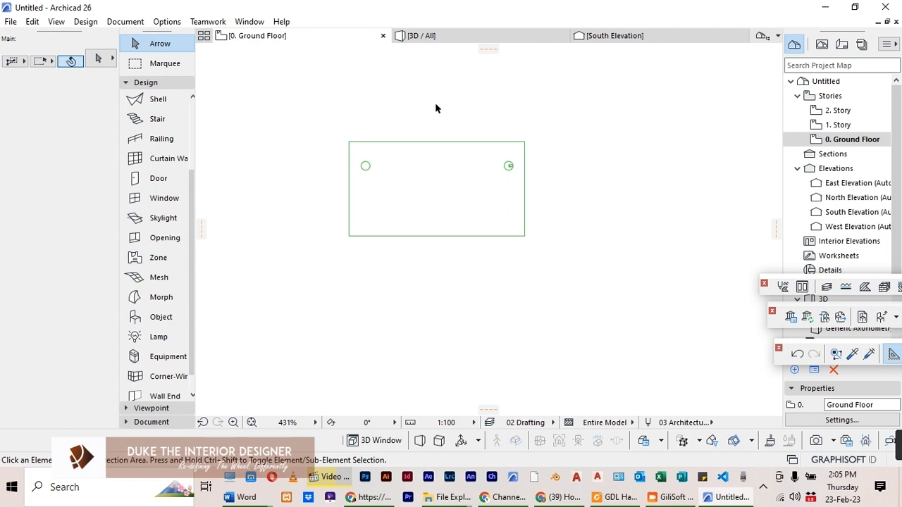
{"action": "left_click", "coordinate": [437, 188]}
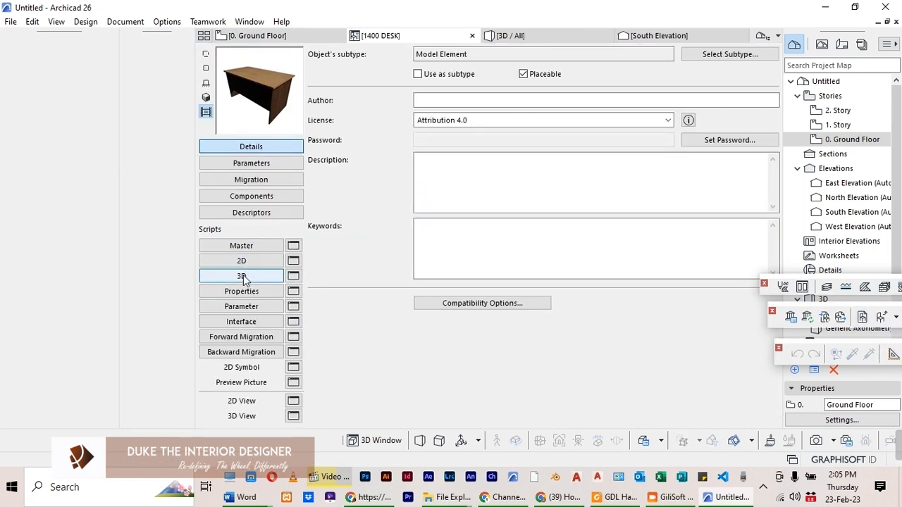
Show the desk's parameter list and select the Handletype and HandleWidth rows
{"action": "left_click", "coordinate": [251, 163]}
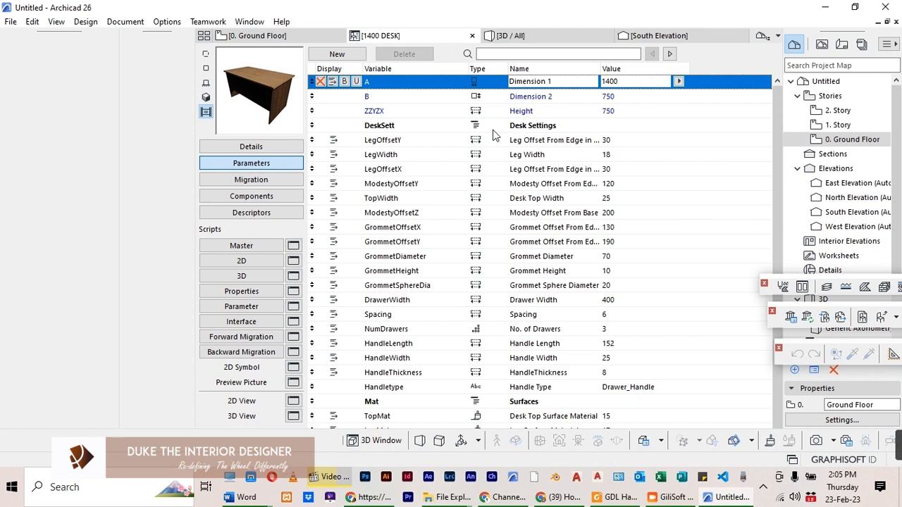
{"action": "mouse_move", "coordinate": [551, 242]}
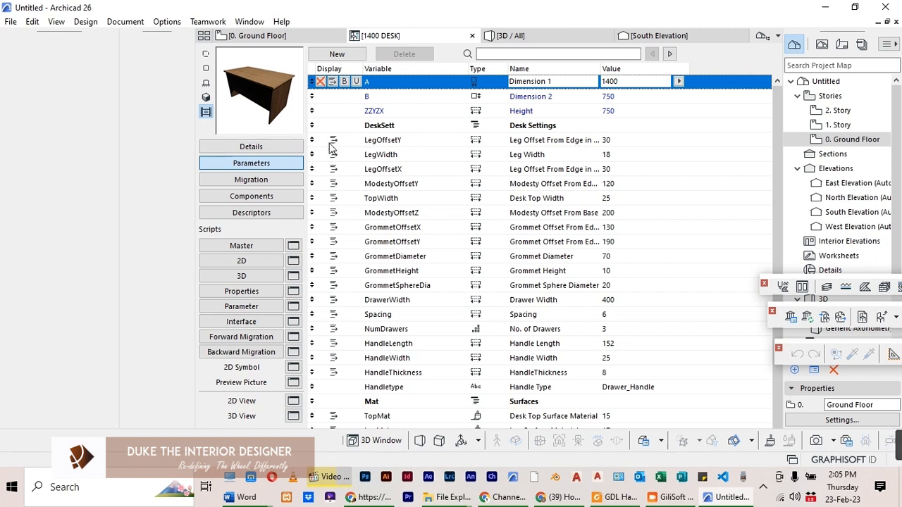
{"action": "mouse_move", "coordinate": [358, 176]}
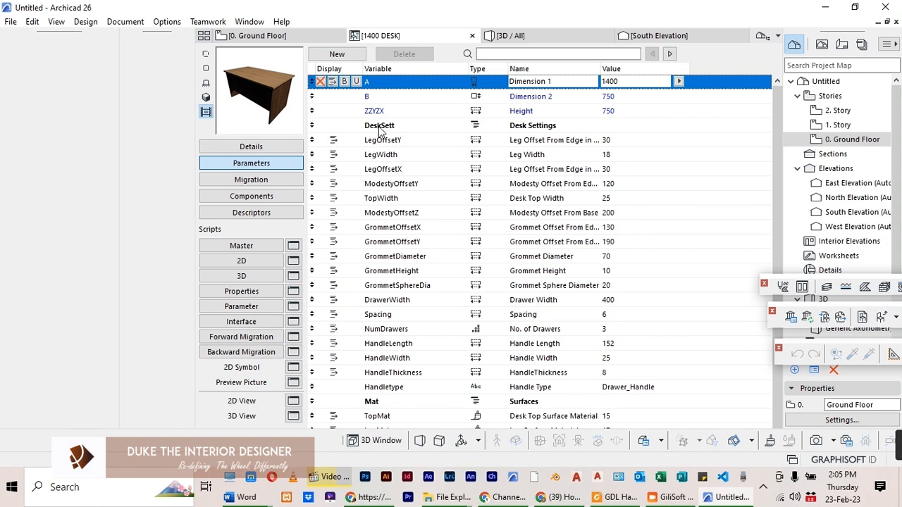
{"action": "mouse_move", "coordinate": [384, 136]}
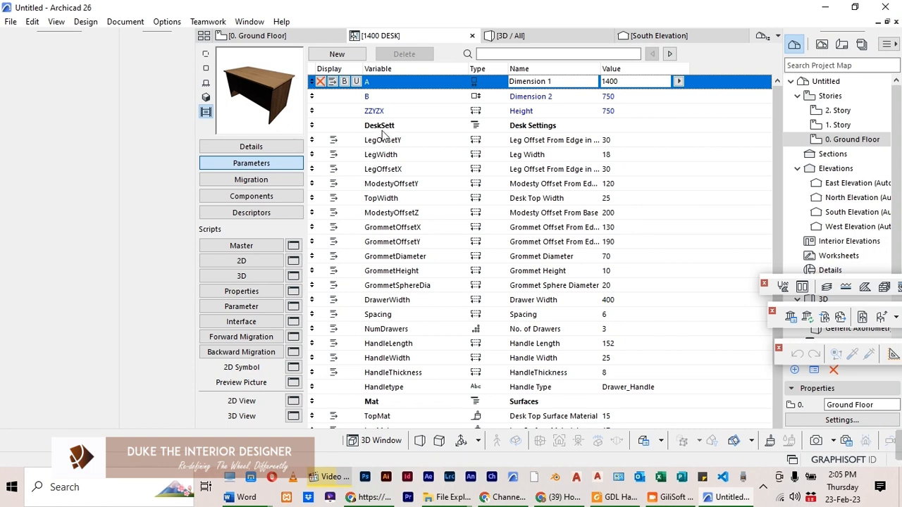
{"action": "mouse_move", "coordinate": [338, 362]}
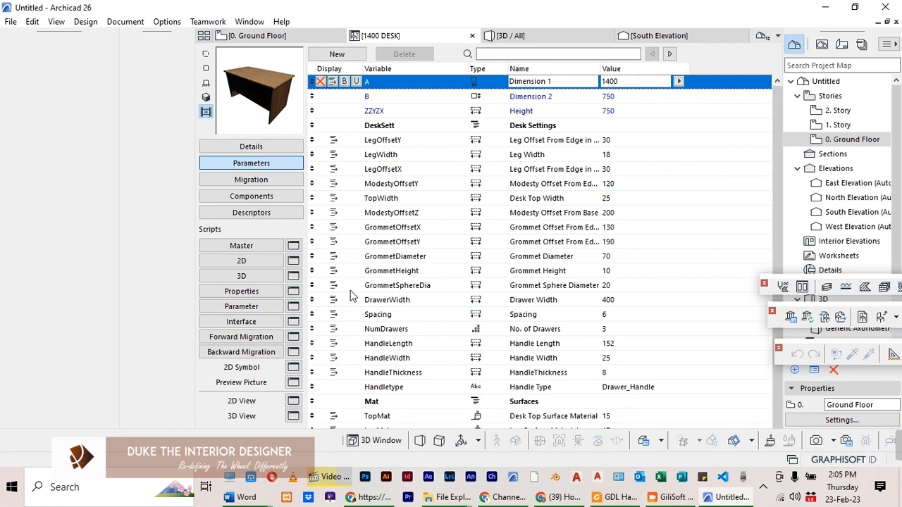
{"action": "mouse_move", "coordinate": [421, 172]}
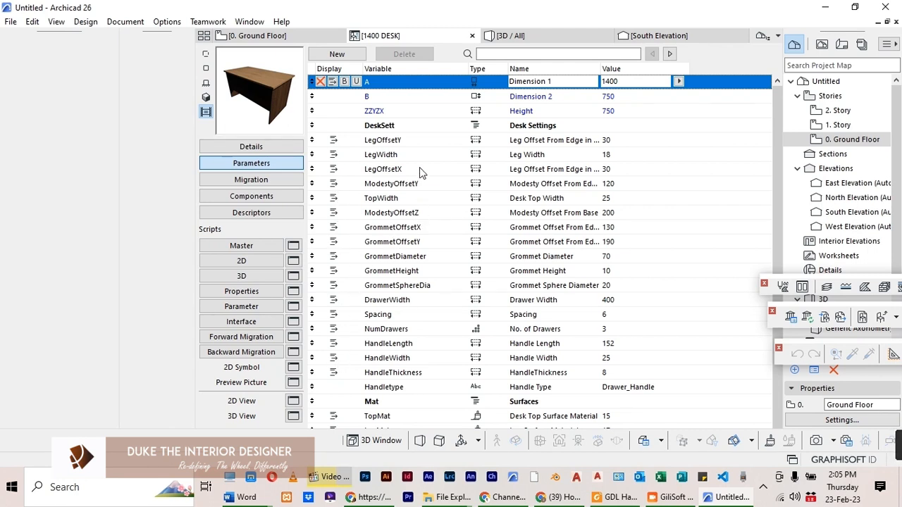
{"action": "scroll", "scroll_direction": "down", "scroll_amount": 3}
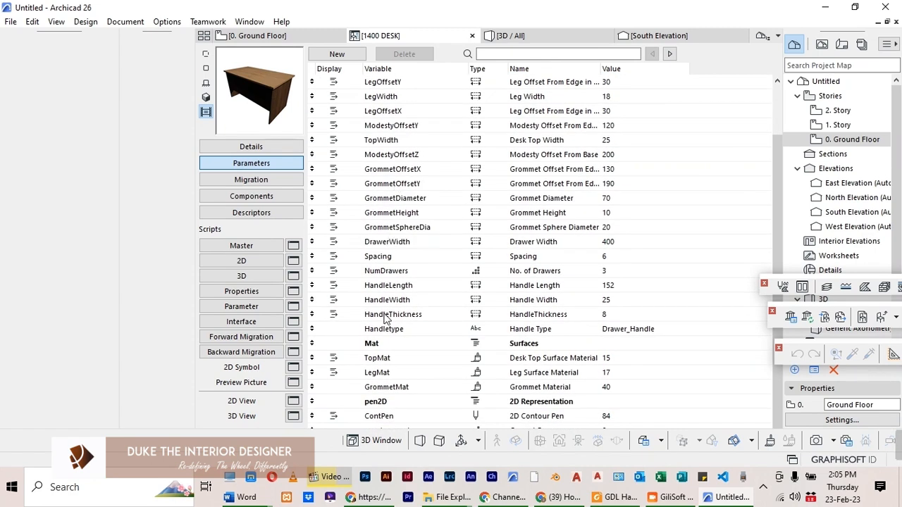
{"action": "mouse_move", "coordinate": [391, 334]}
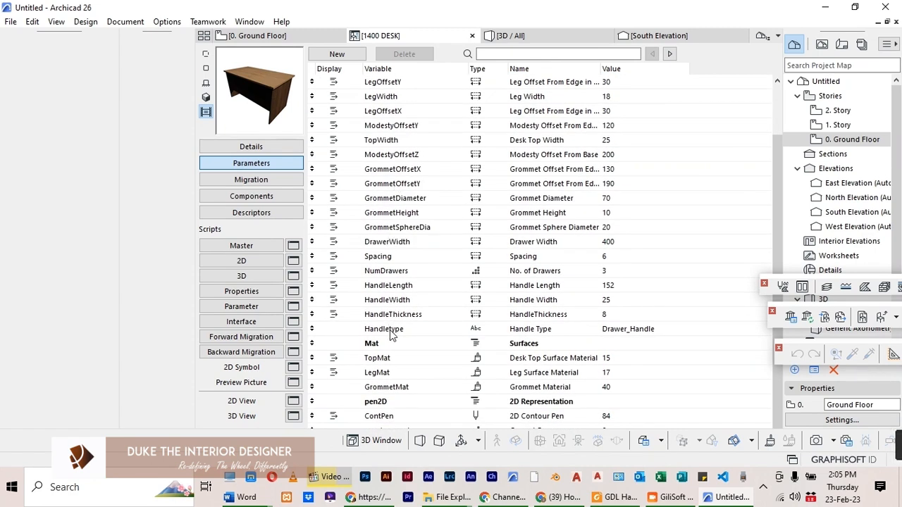
{"action": "left_click", "coordinate": [384, 328]}
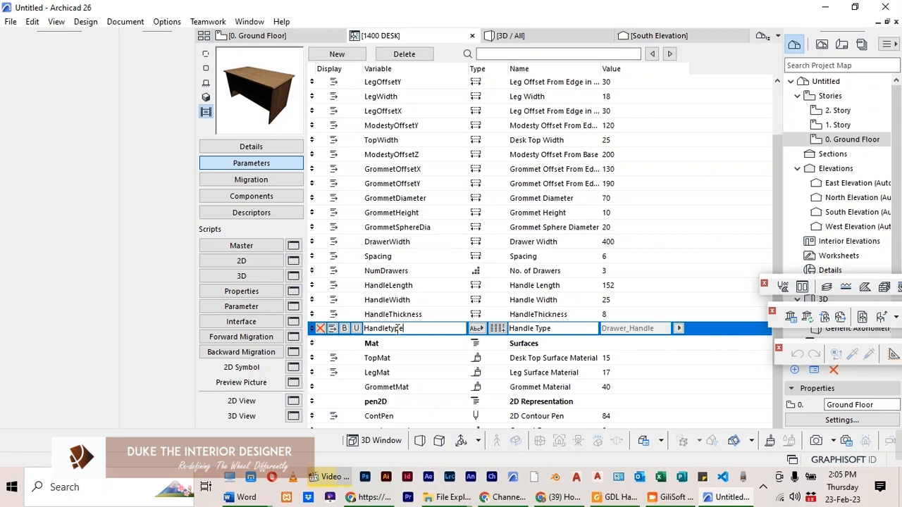
{"action": "left_click", "coordinate": [678, 328]}
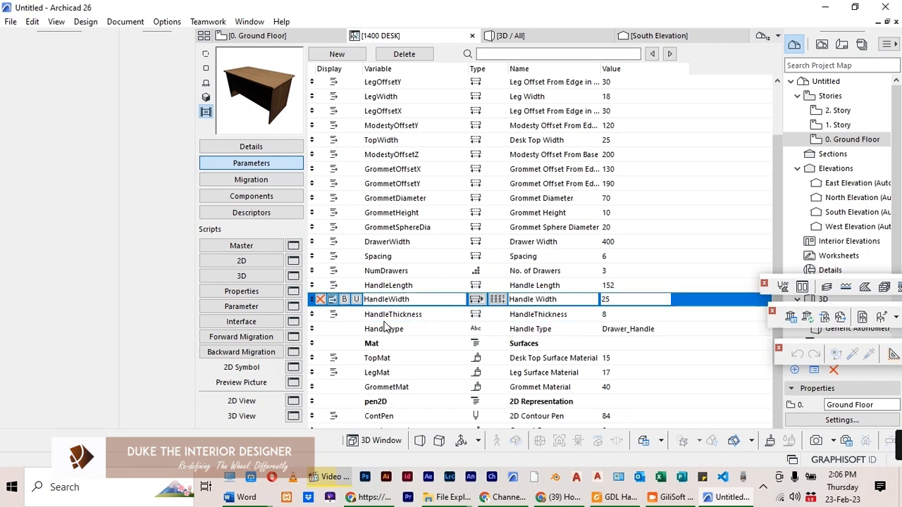
Insert a Title-type parameter with variable and name 'Options' above Handletype
{"action": "left_click", "coordinate": [392, 315]}
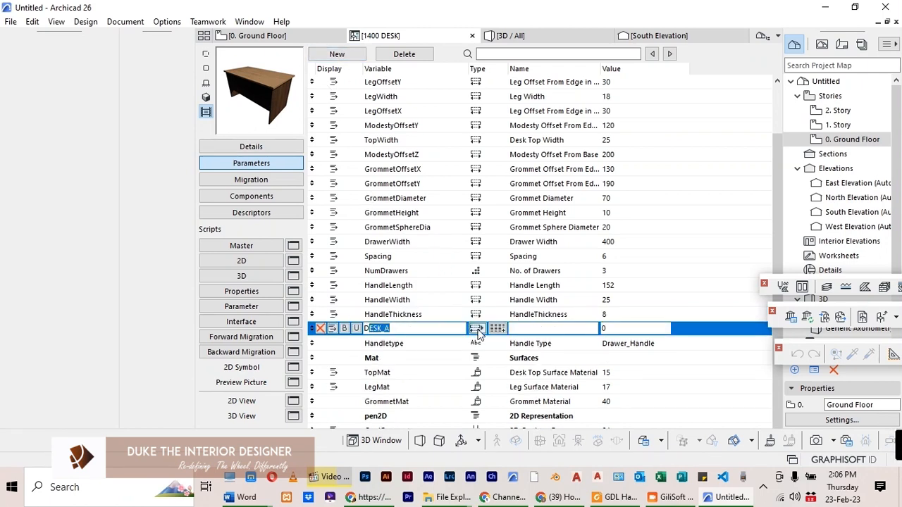
{"action": "left_click", "coordinate": [476, 328]}
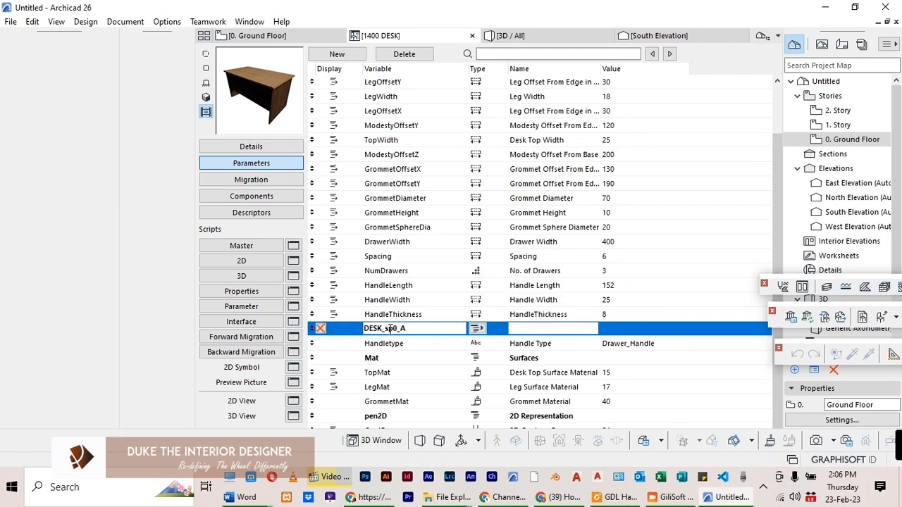
{"action": "double_click", "coordinate": [391, 329]}
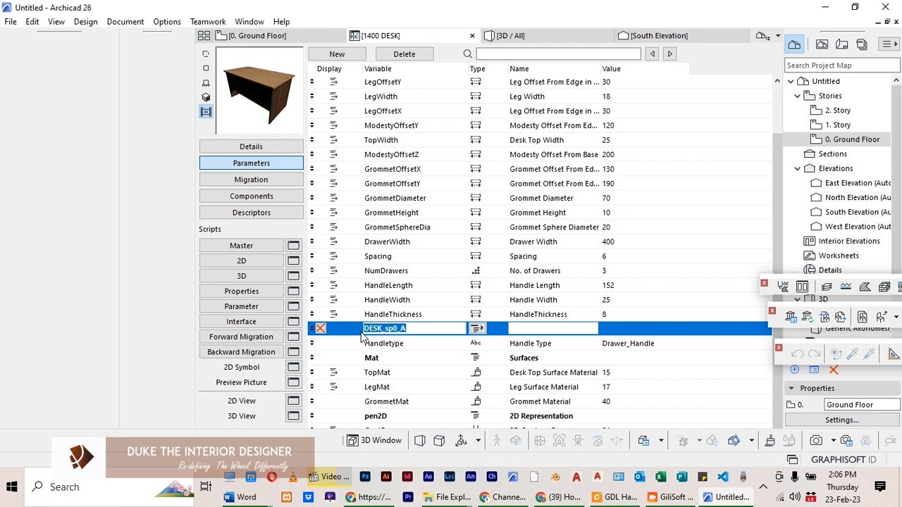
{"action": "type", "text": "O"}
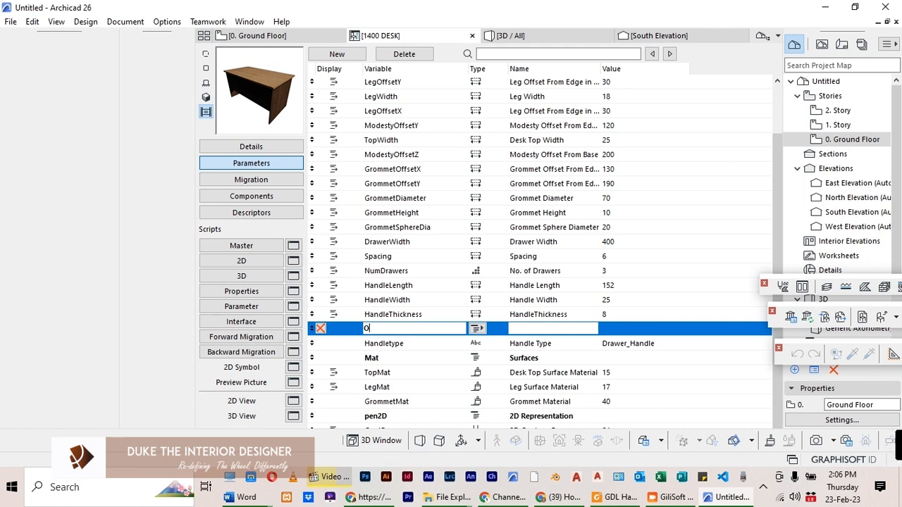
{"action": "type", "text": "Options"}
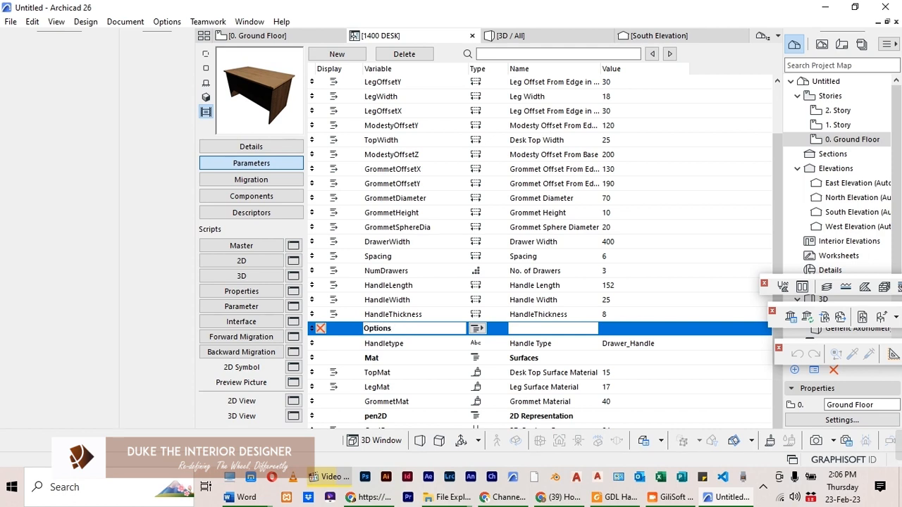
{"action": "double_click", "coordinate": [377, 328]}
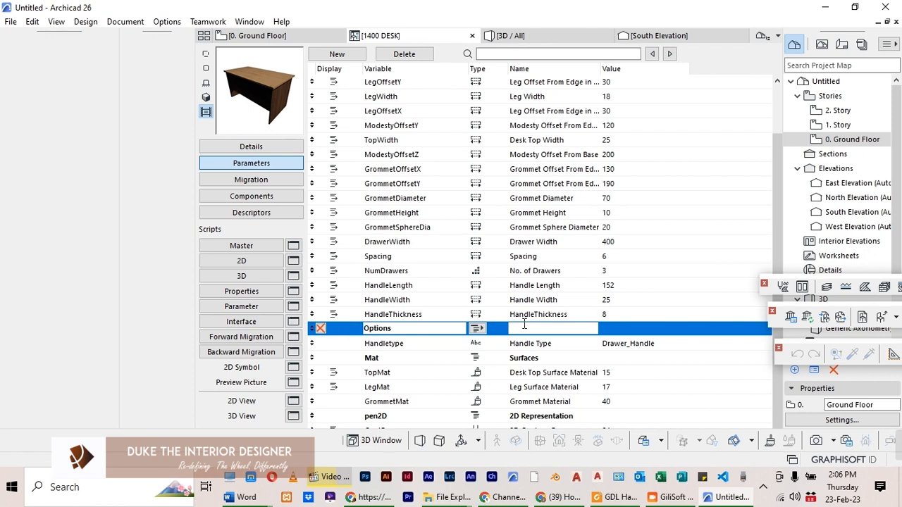
{"action": "left_click", "coordinate": [395, 343]}
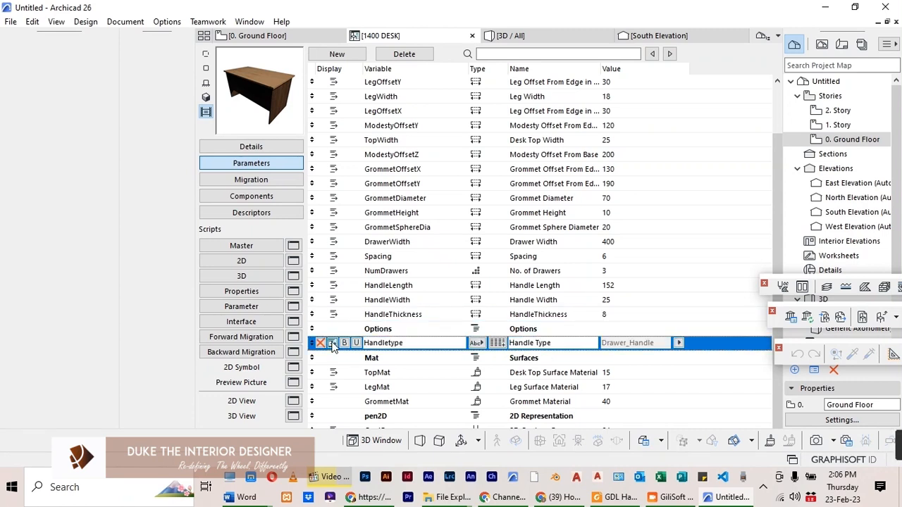
{"action": "left_click", "coordinate": [377, 328]}
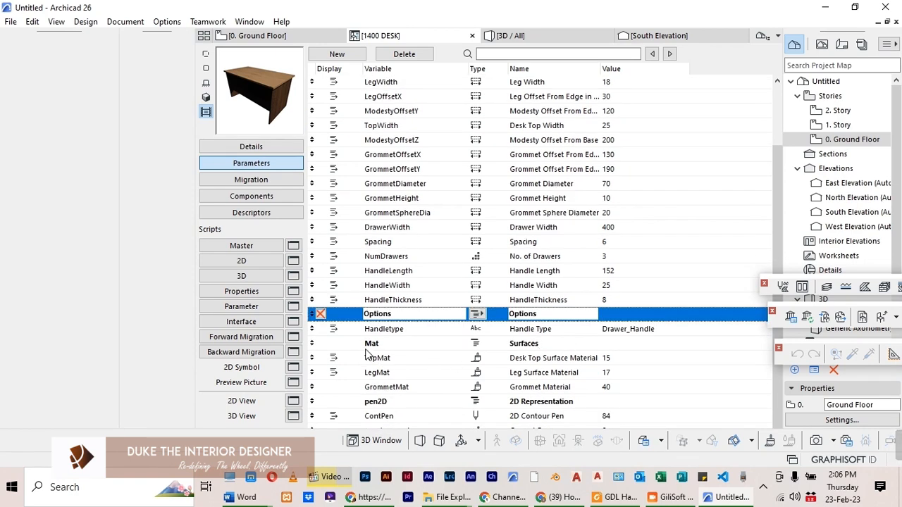
{"action": "mouse_move", "coordinate": [338, 348]}
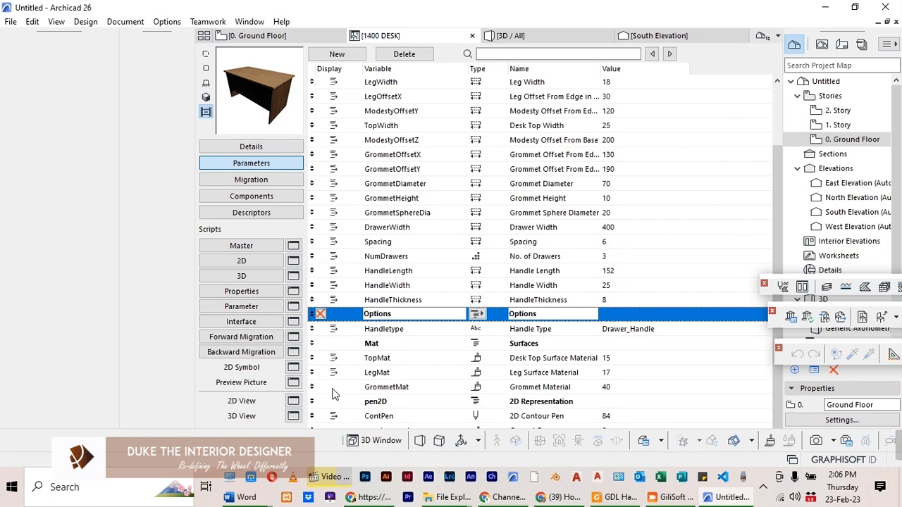
{"action": "left_click", "coordinate": [377, 357]}
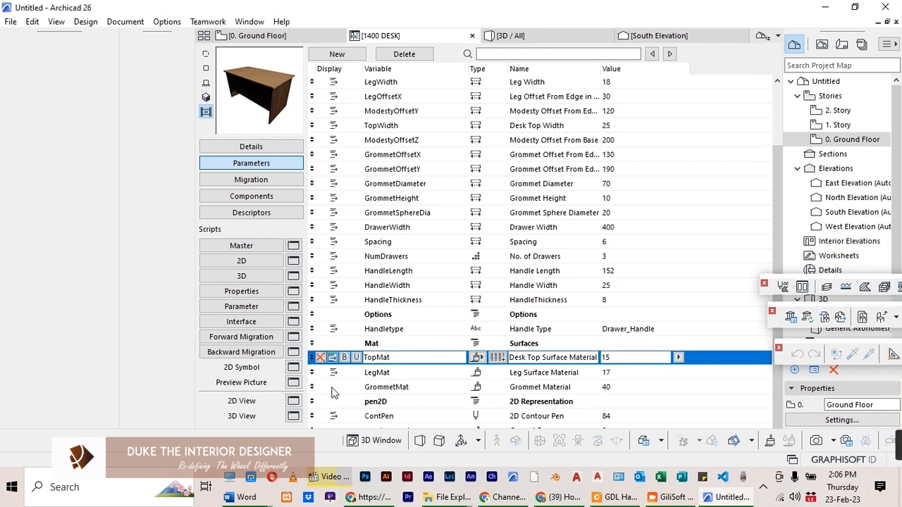
{"action": "left_click", "coordinate": [386, 387]}
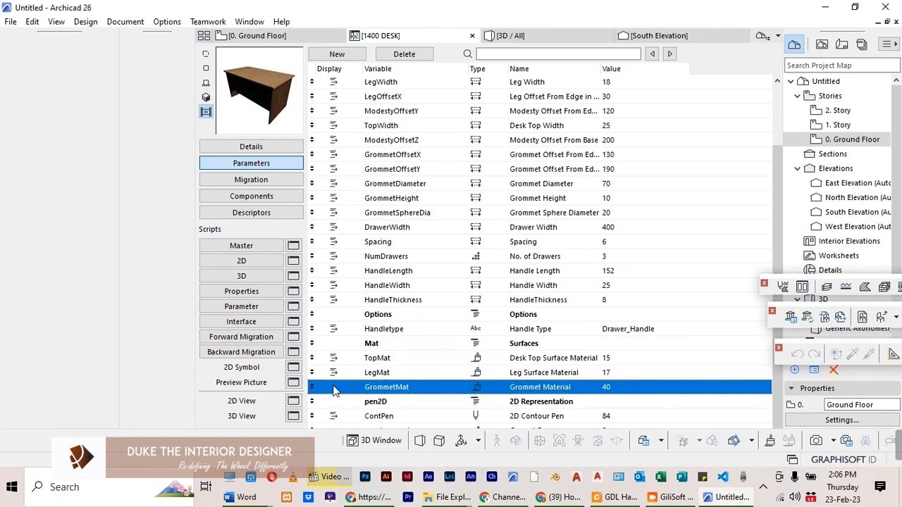
{"action": "double_click", "coordinate": [386, 387]}
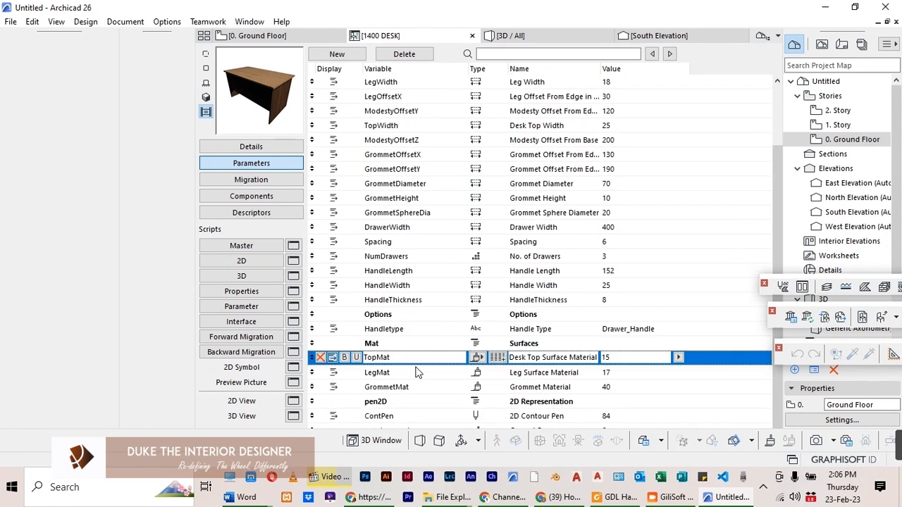
{"action": "mouse_move", "coordinate": [381, 416]}
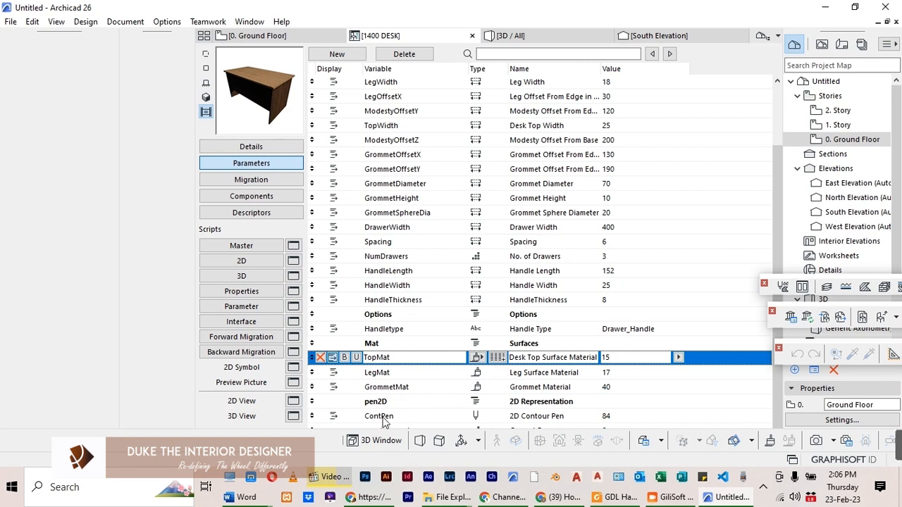
{"action": "mouse_move", "coordinate": [419, 255]}
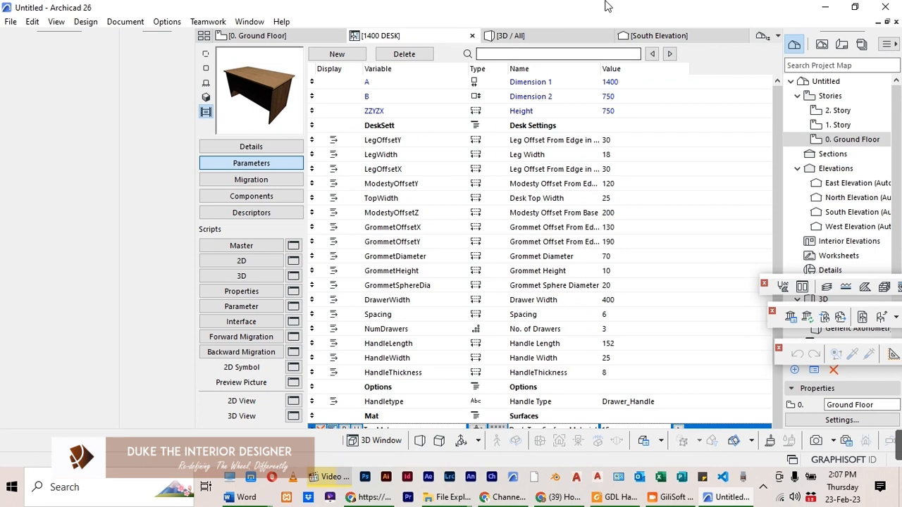
Go to the object's Details page and open the Subtype Hierarchy dialog
{"action": "left_click", "coordinate": [251, 146]}
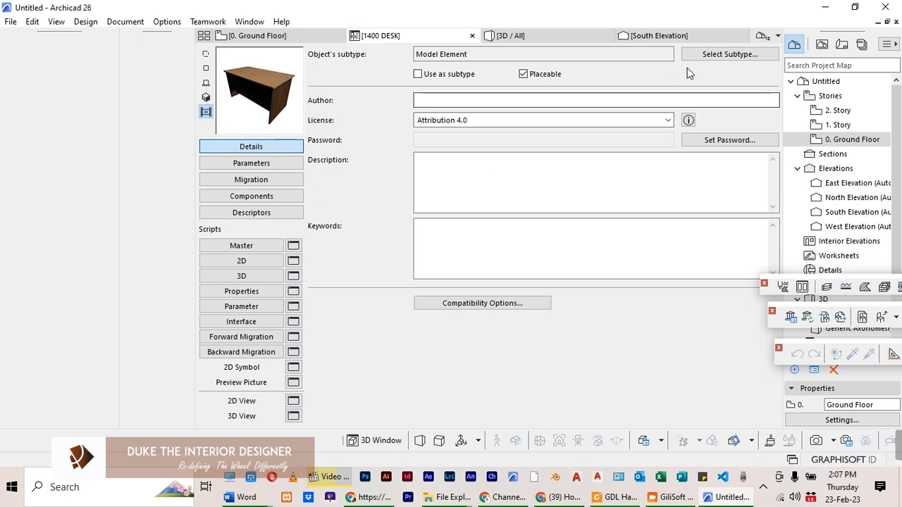
{"action": "left_click", "coordinate": [729, 54]}
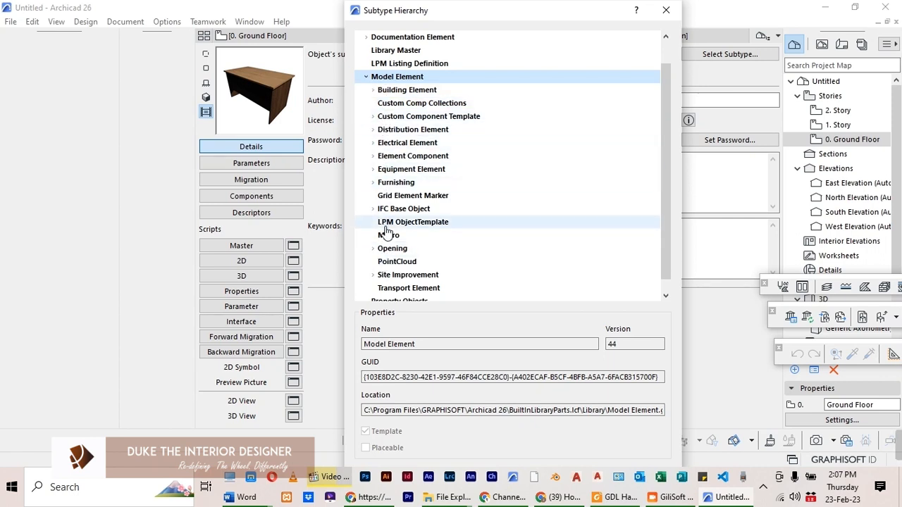
Expand Furnishing and choose Table as the desk's subtype
{"action": "left_click", "coordinate": [396, 182]}
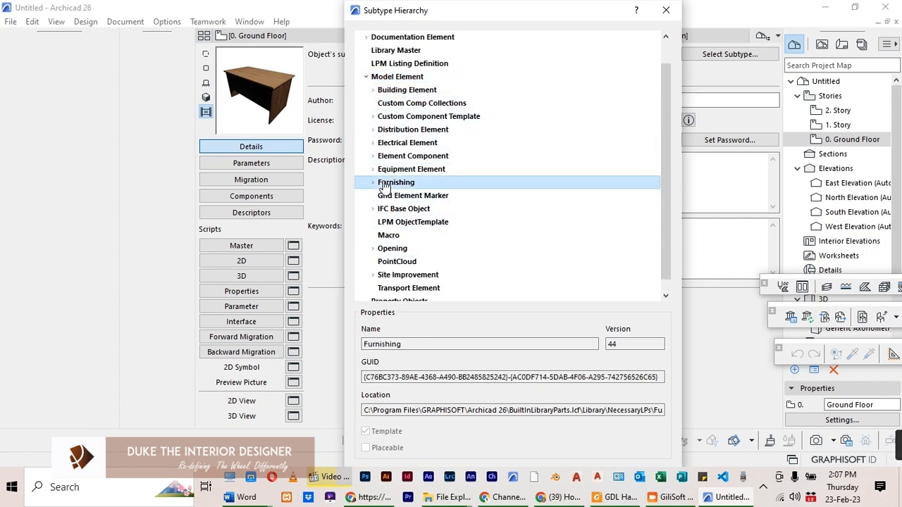
{"action": "left_click", "coordinate": [365, 181]}
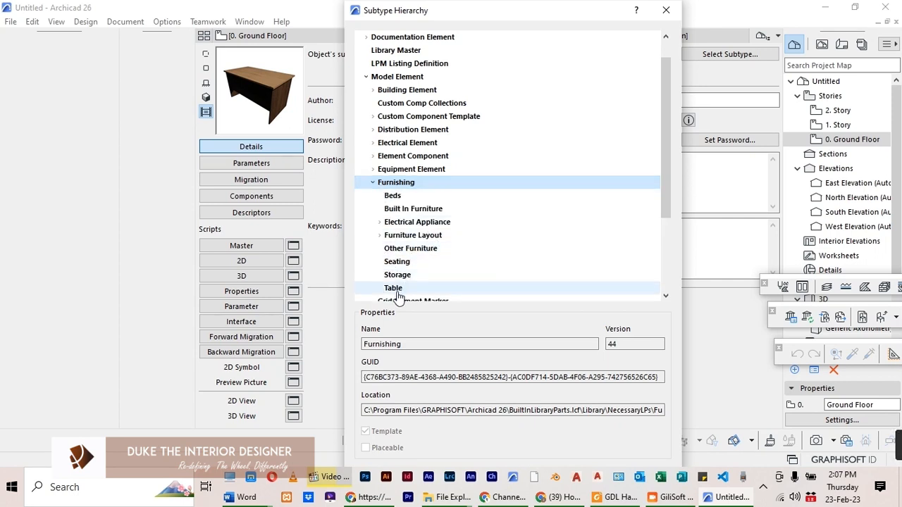
{"action": "mouse_move", "coordinate": [408, 248]}
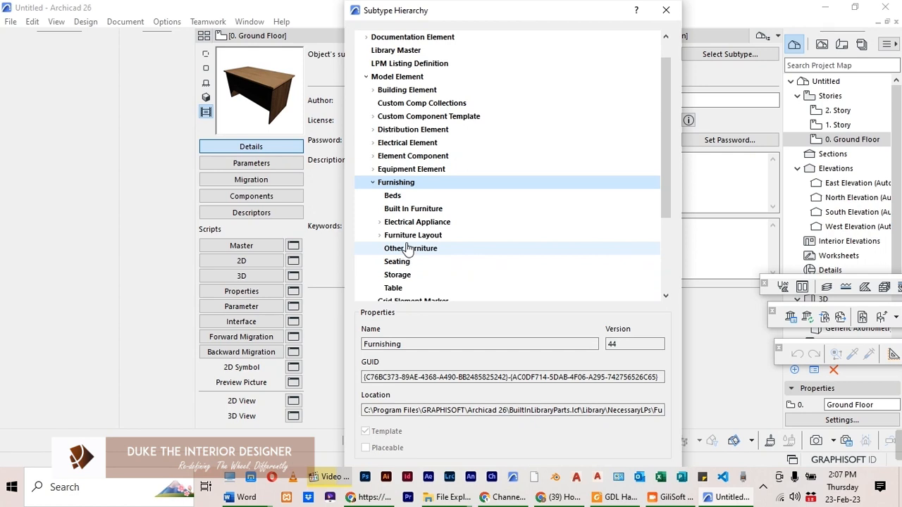
{"action": "mouse_move", "coordinate": [400, 291]}
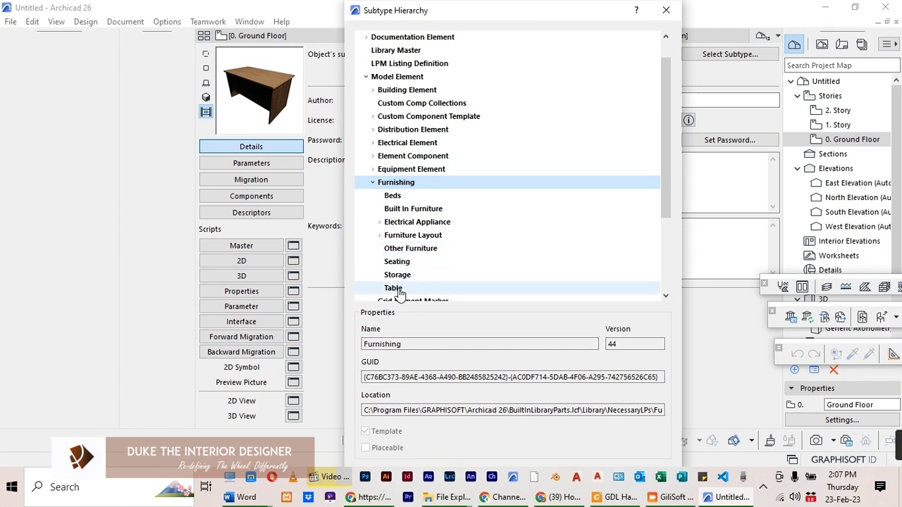
{"action": "left_click", "coordinate": [393, 289]}
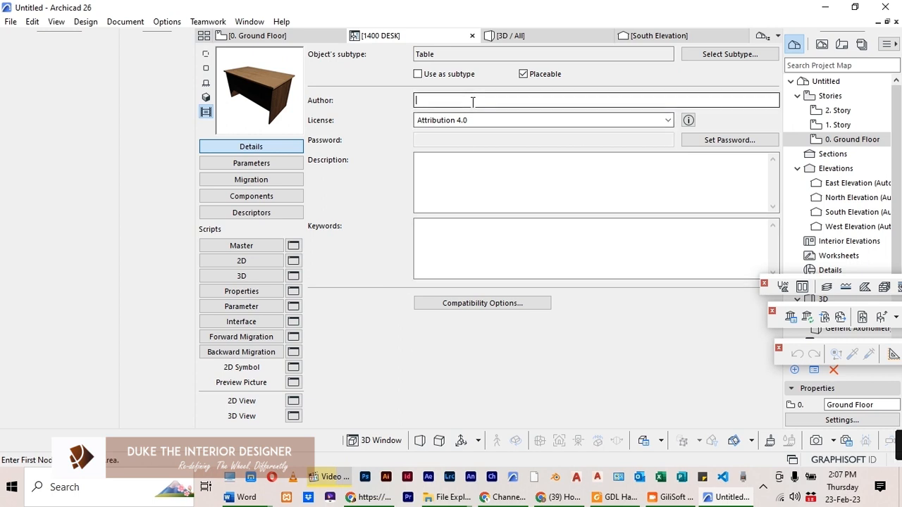
Enter the author name and the description 'Office Desk'
{"action": "type", "text": "Duke"}
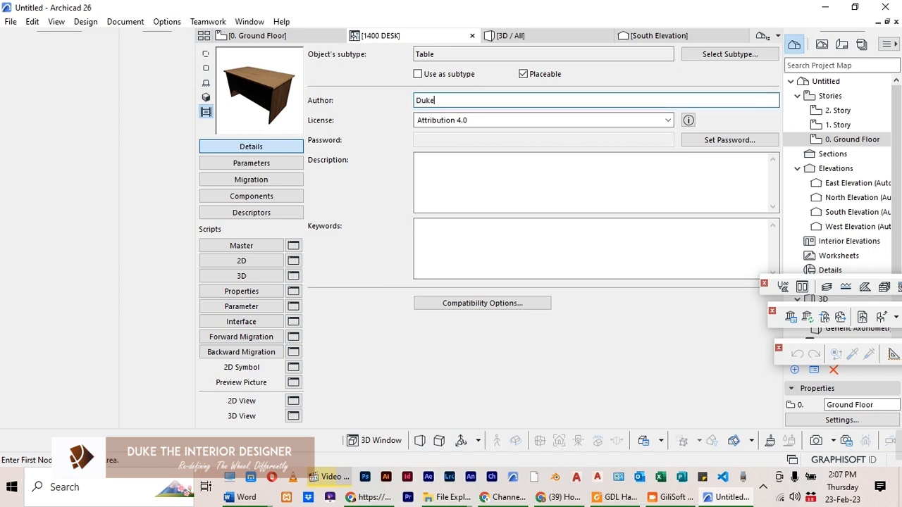
{"action": "type", "text": "T"}
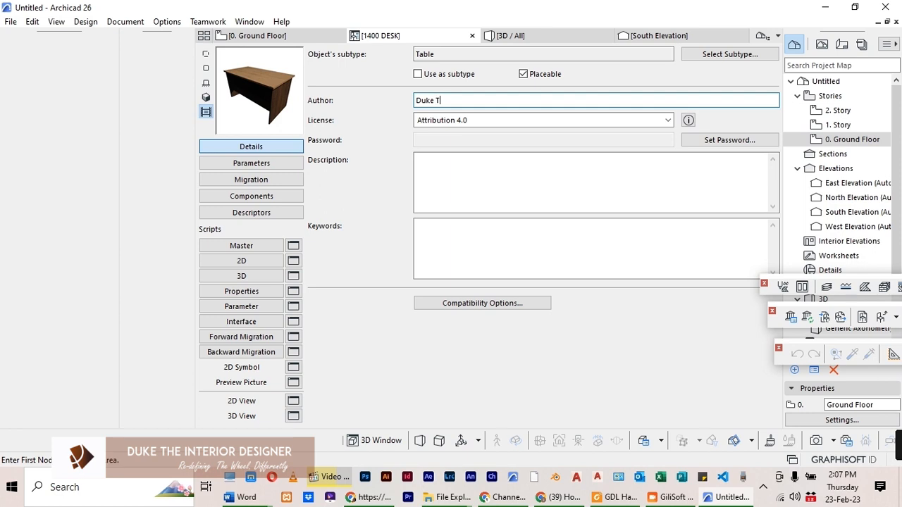
{"action": "type", "text": "he Interior Design"}
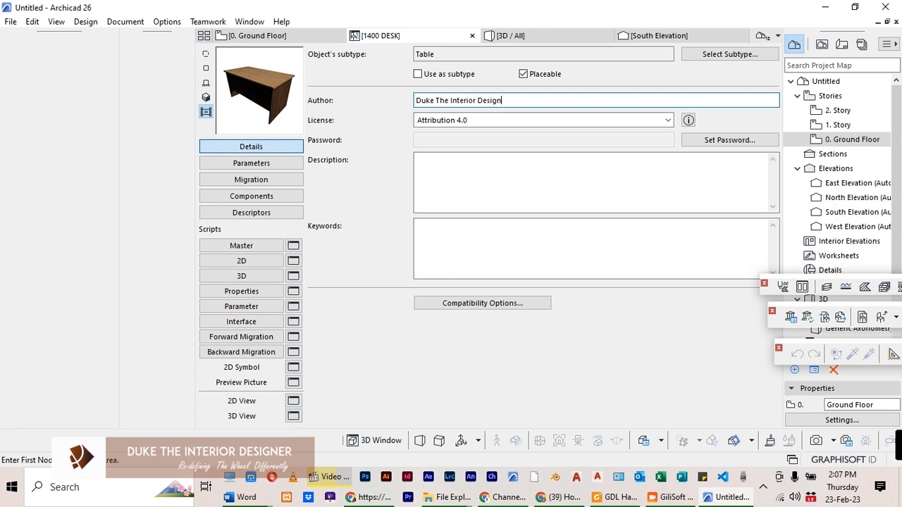
{"action": "left_click", "coordinate": [500, 175]}
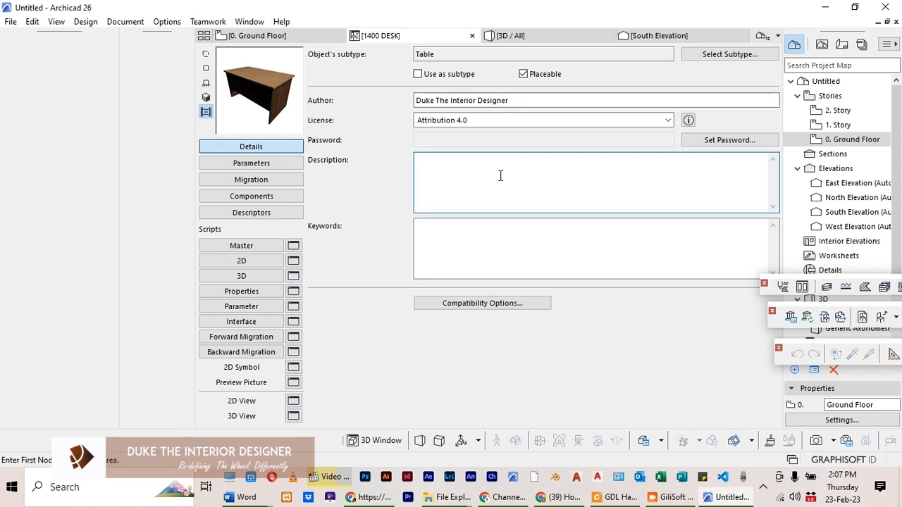
{"action": "type", "text": "Offcie"}
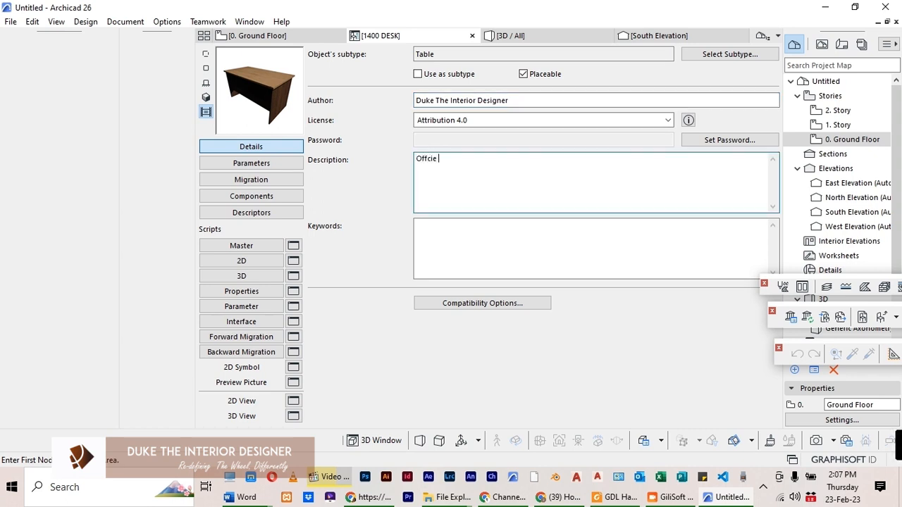
{"action": "key", "text": "BackSpace"}
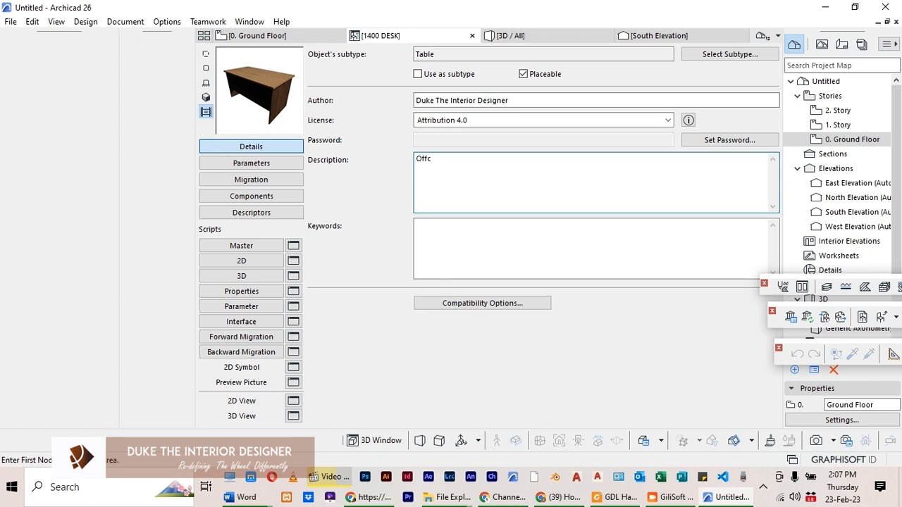
{"action": "type", "text": "ice"}
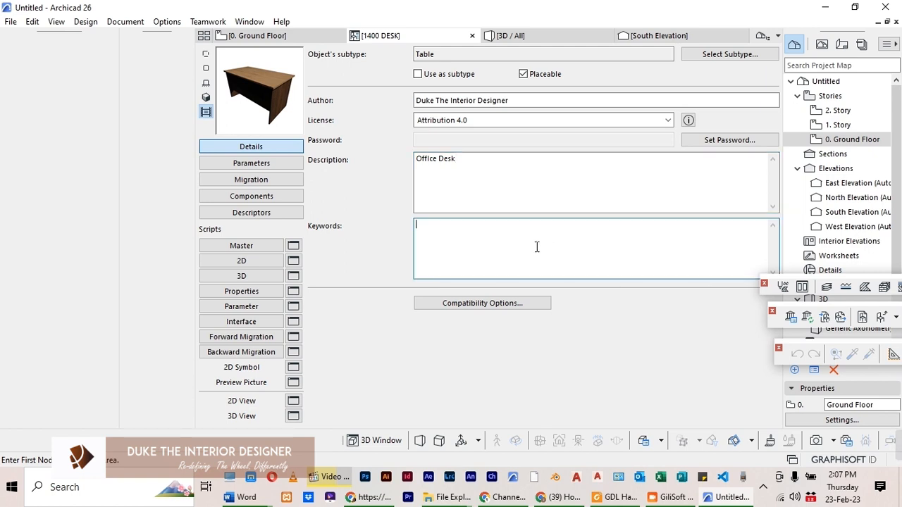
Add the keywords 'Desk, Office Furniture'
{"action": "type", "text": "Desk"}
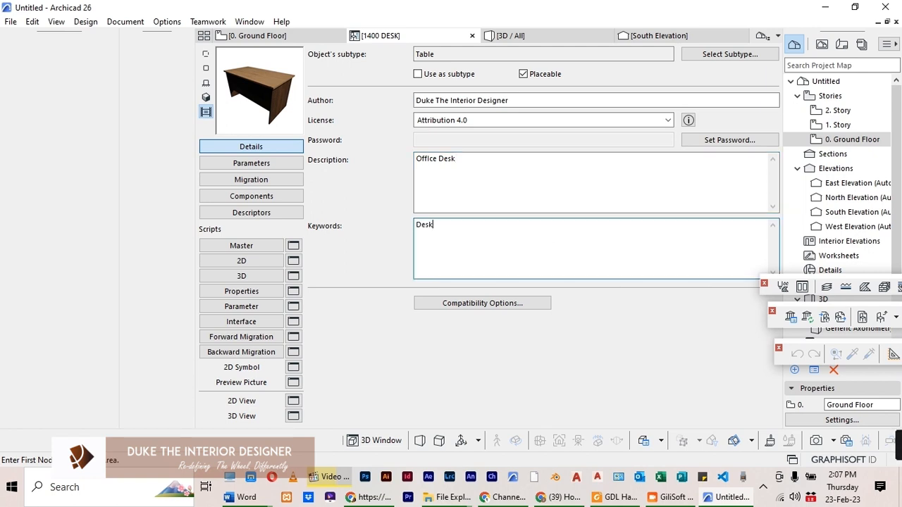
{"action": "type", "text": ", Off"}
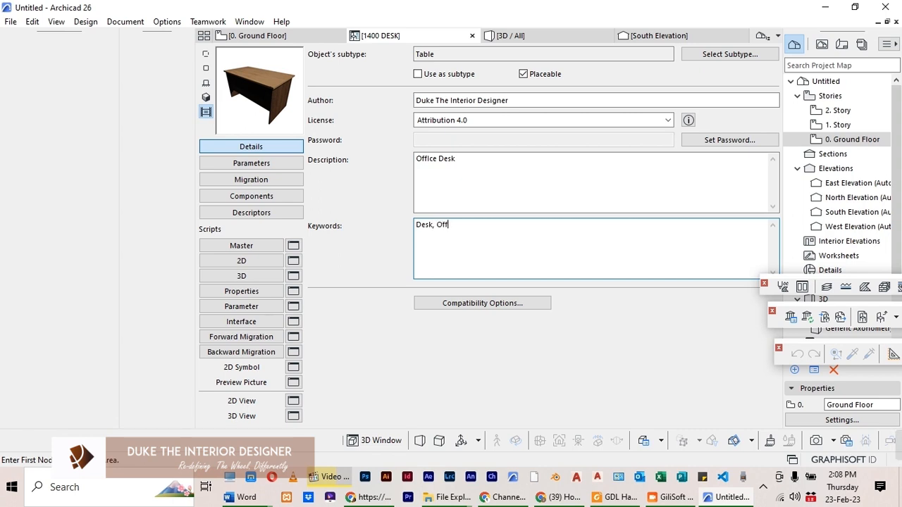
{"action": "type", "text": "ice"}
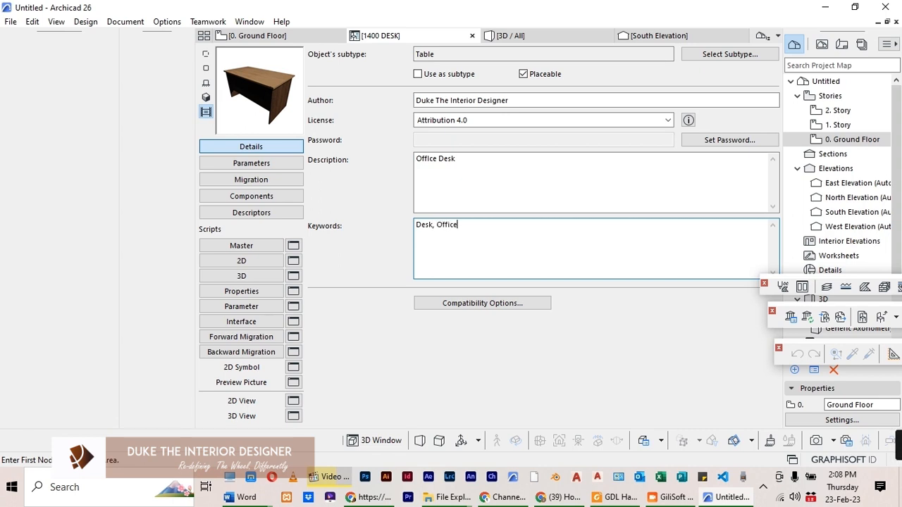
{"action": "type", "text": "Furnt"}
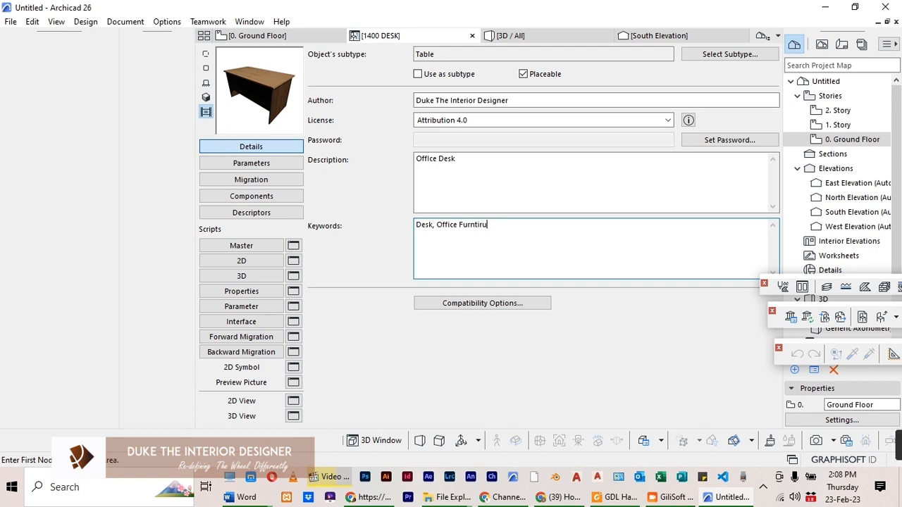
{"action": "key", "text": "Backspace"}
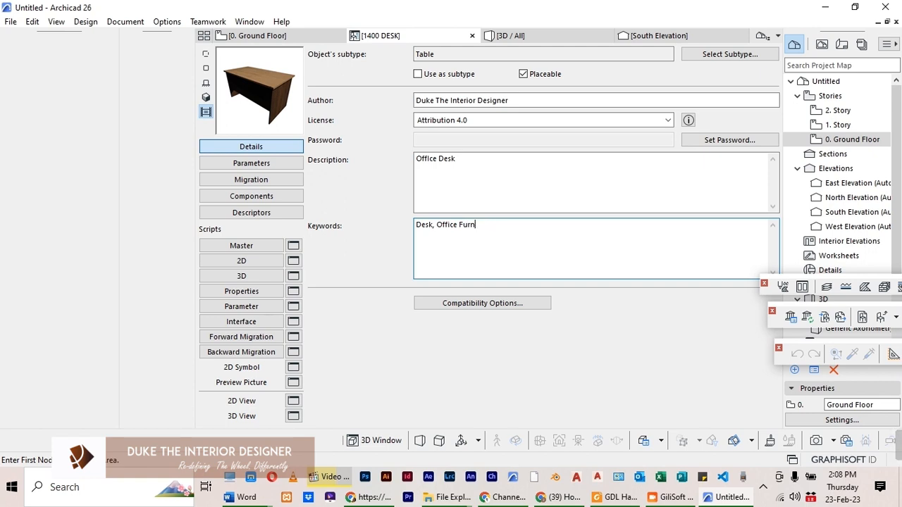
{"action": "type", "text": "iture"}
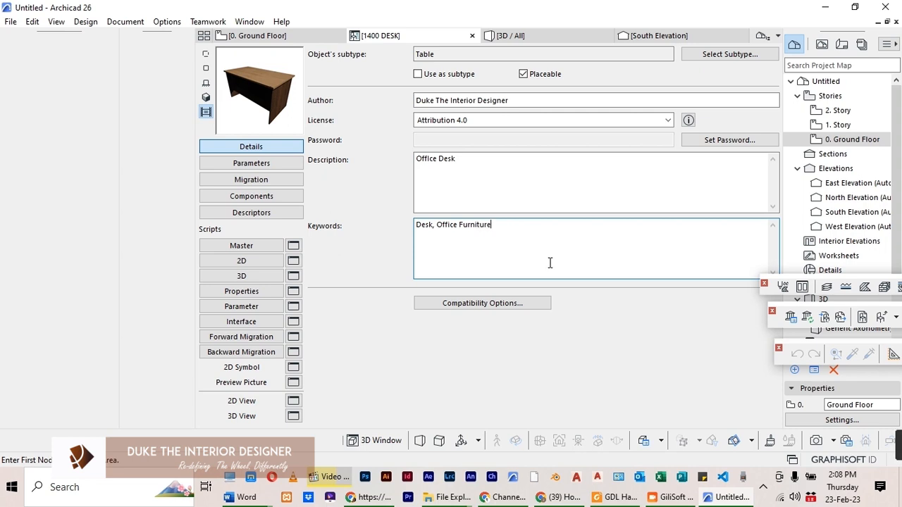
Hide the gs_2D_representation, gs_material and gs_list groups in the Parameters list
{"action": "left_click", "coordinate": [250, 163]}
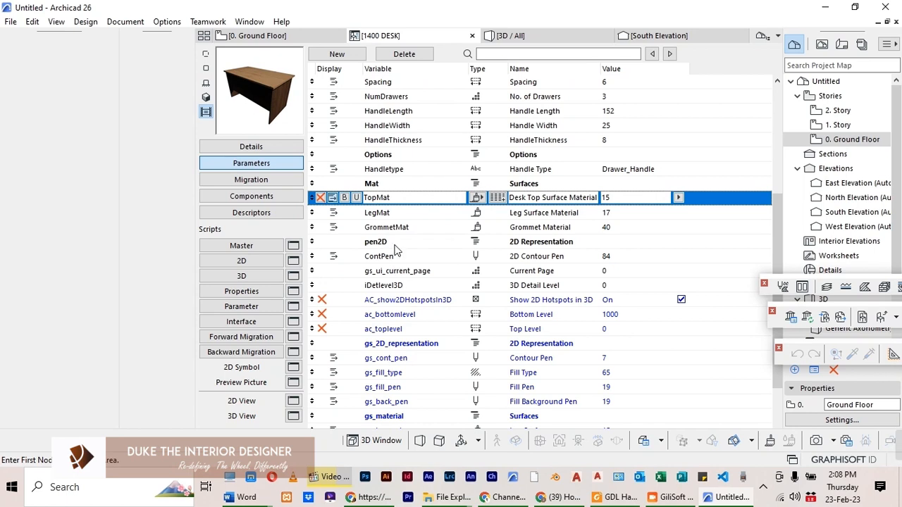
{"action": "scroll", "scroll_direction": "down", "scroll_amount": 3}
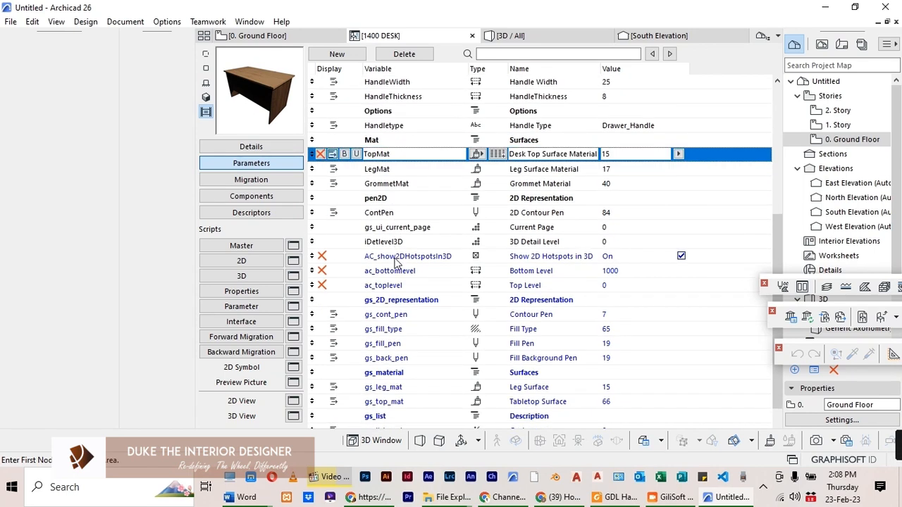
{"action": "scroll", "scroll_direction": "down", "scroll_amount": 3}
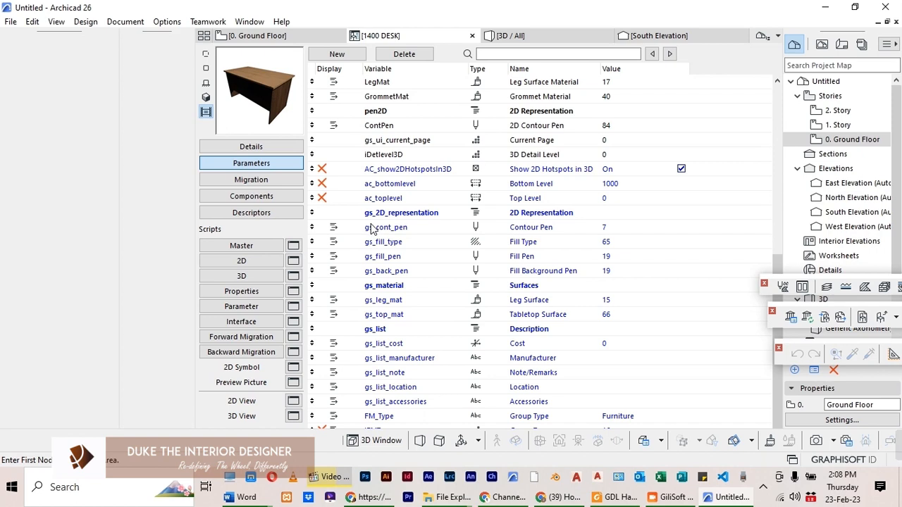
{"action": "left_click", "coordinate": [401, 212]}
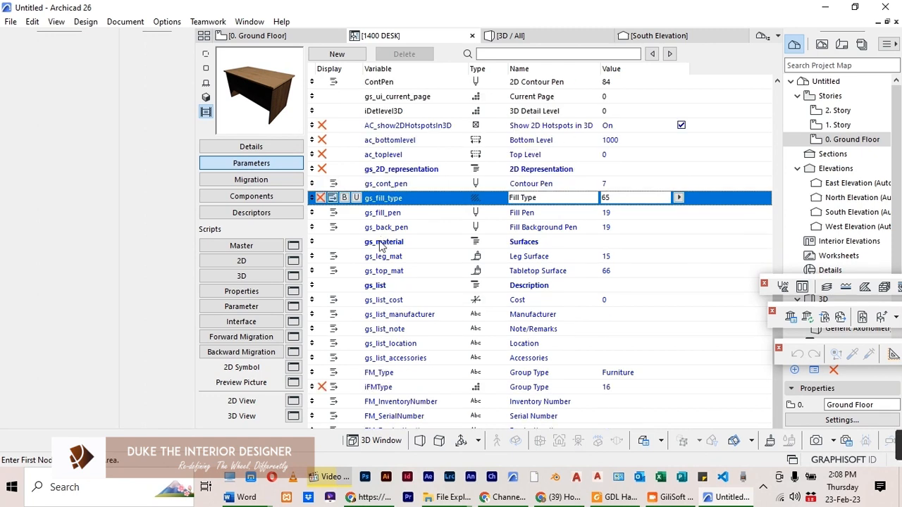
{"action": "left_click", "coordinate": [382, 241]}
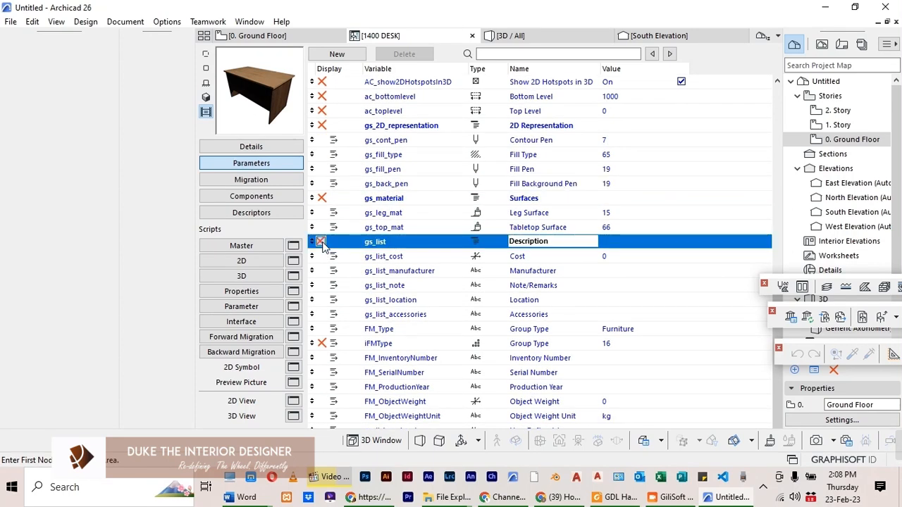
{"action": "left_click", "coordinate": [399, 270]}
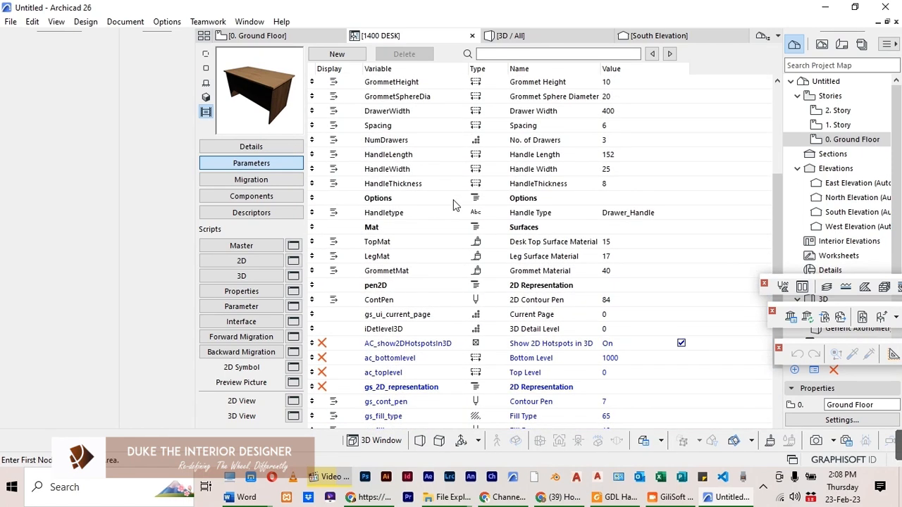
Open the desk's 3D script and select the desk top prism's coordinate lines
{"action": "left_click", "coordinate": [241, 275]}
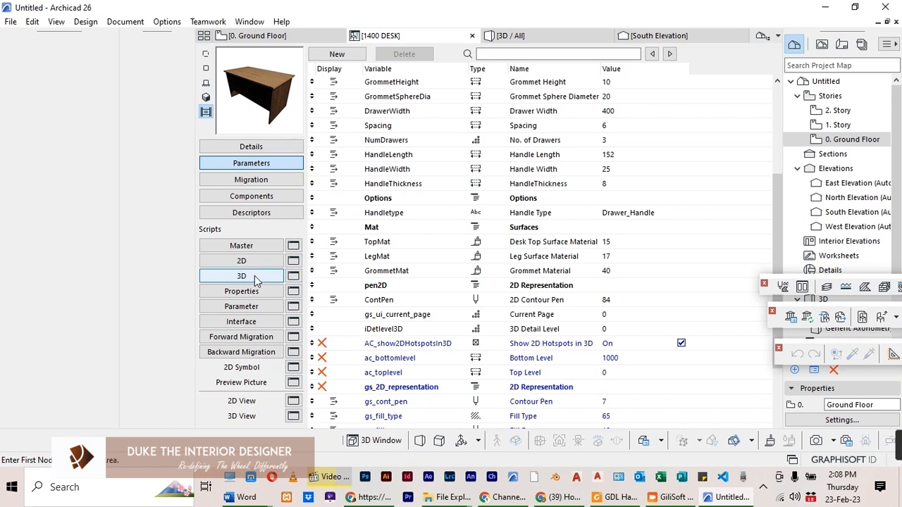
{"action": "left_click", "coordinate": [242, 275]}
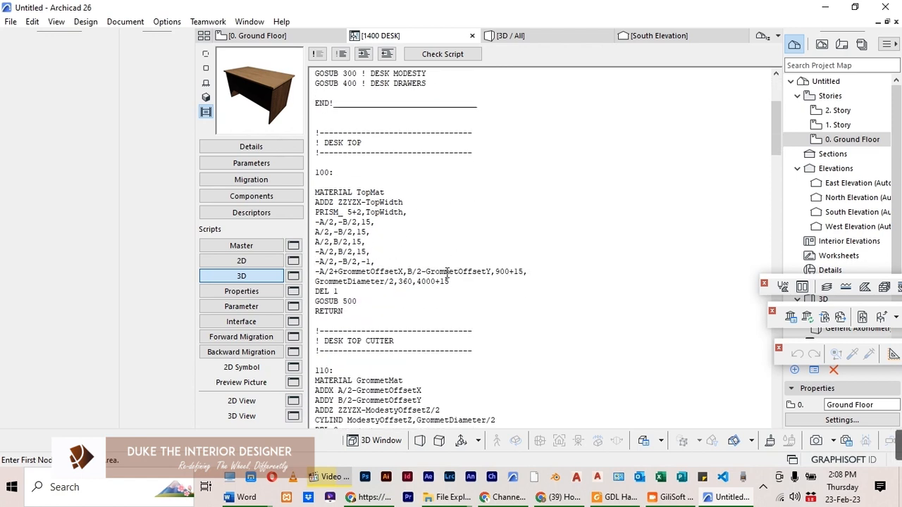
{"action": "mouse_move", "coordinate": [364, 54]}
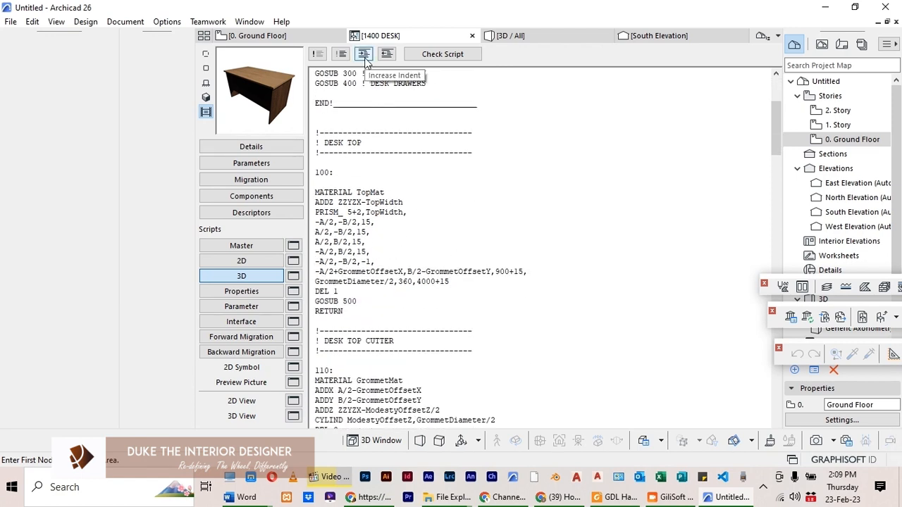
{"action": "mouse_move", "coordinate": [361, 54]}
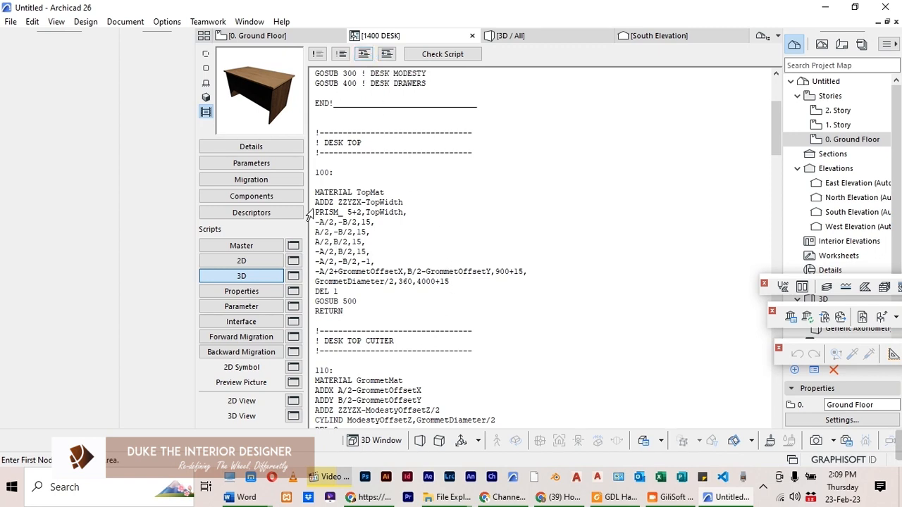
{"action": "left_click", "coordinate": [343, 291]}
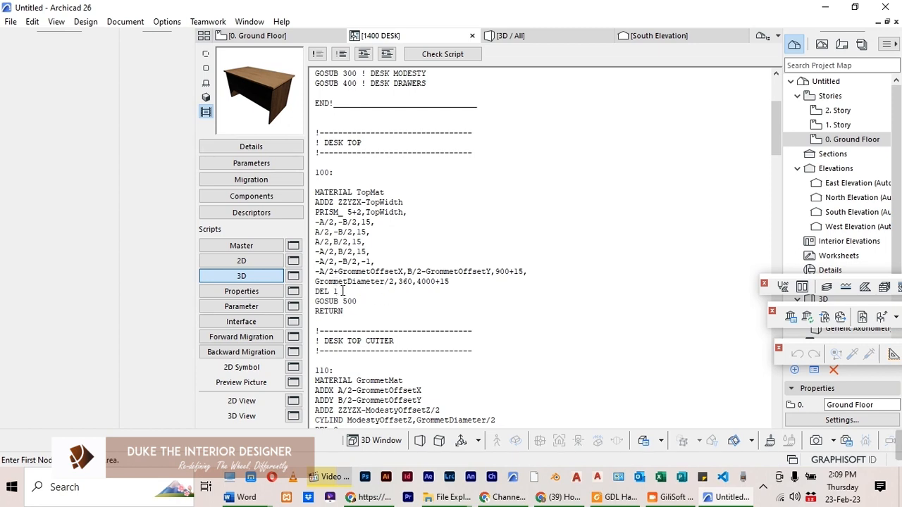
{"action": "left_click_drag", "start_coordinate": [314, 221], "coordinate": [340, 291]}
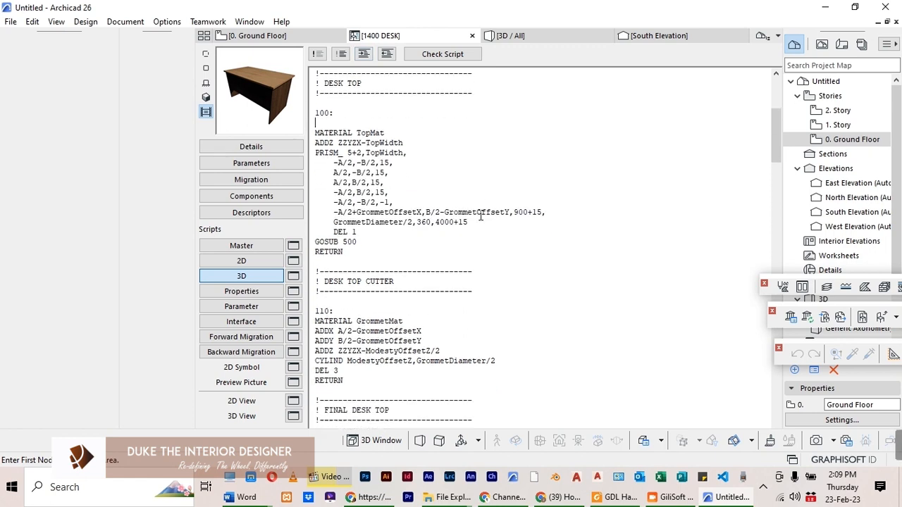
Select the modesty prism's coordinate lines further down and review the rest of the script
{"action": "scroll", "scroll_direction": "down", "scroll_amount": 3}
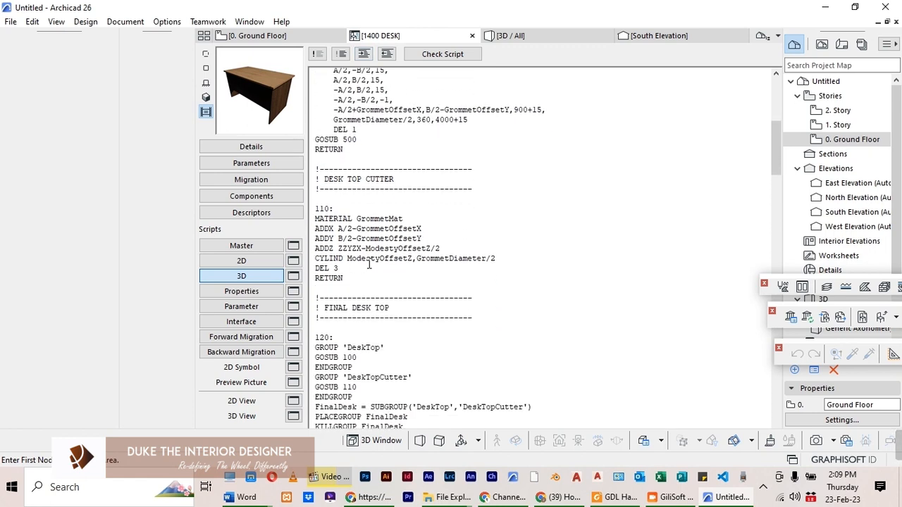
{"action": "scroll", "scroll_direction": "down", "scroll_amount": 3}
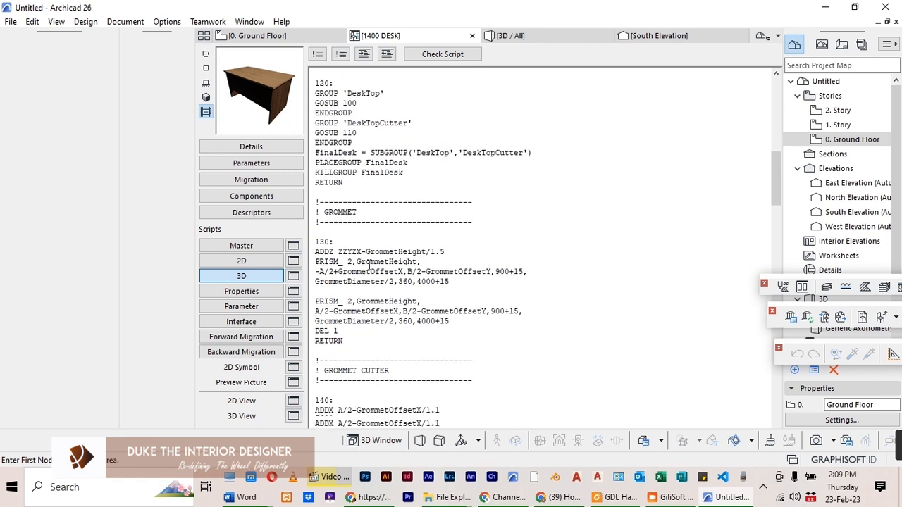
{"action": "scroll", "scroll_direction": "down", "scroll_amount": 3}
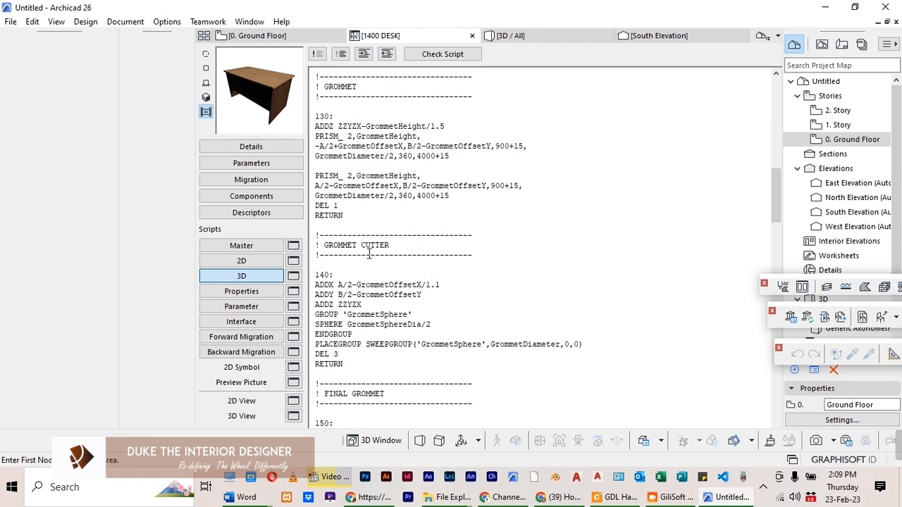
{"action": "scroll", "scroll_direction": "down", "scroll_amount": 3}
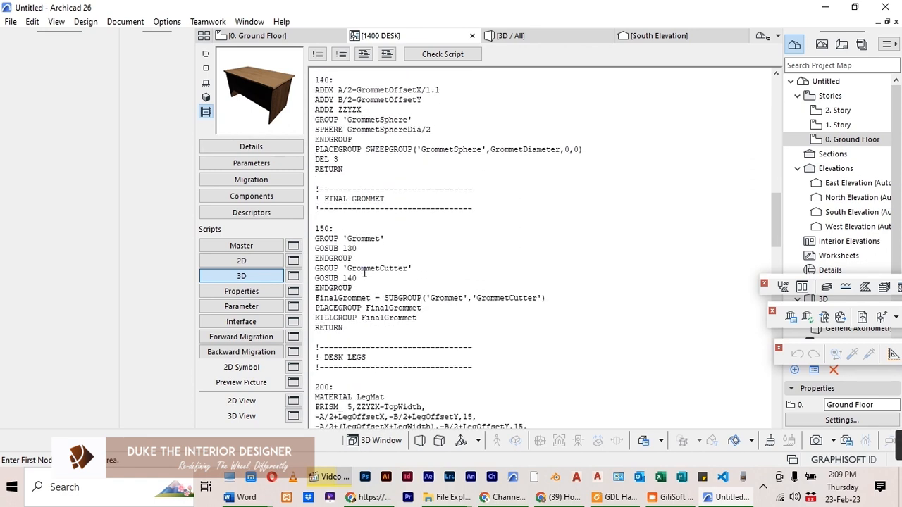
{"action": "scroll", "scroll_direction": "down", "scroll_amount": 3}
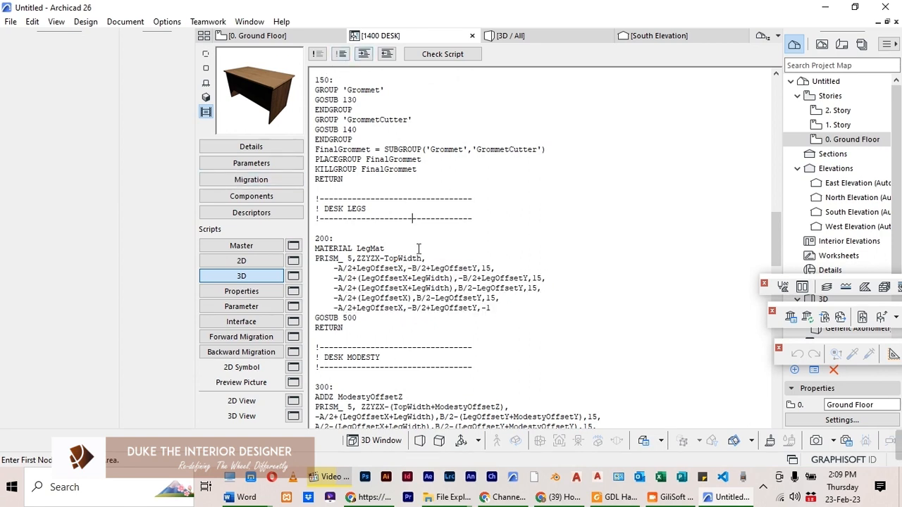
{"action": "scroll", "scroll_direction": "down", "scroll_amount": 3}
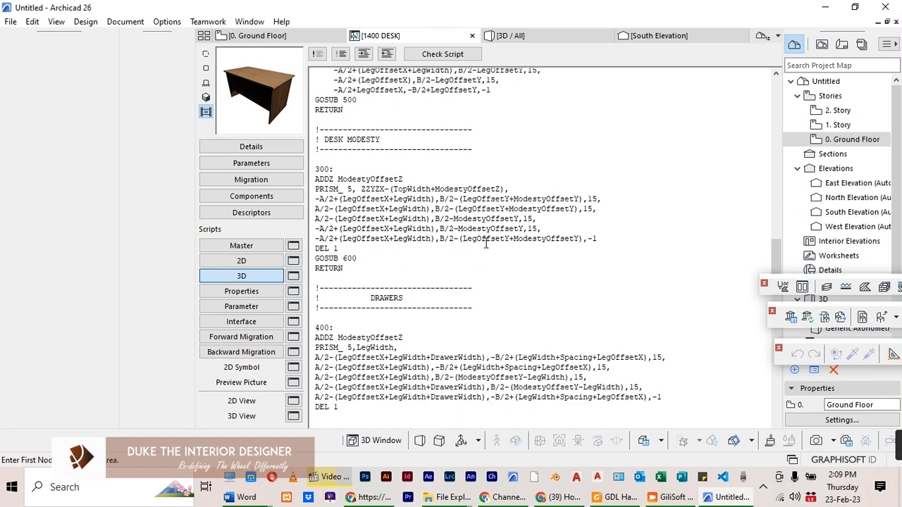
{"action": "left_click_drag", "start_coordinate": [315, 199], "coordinate": [602, 248]}
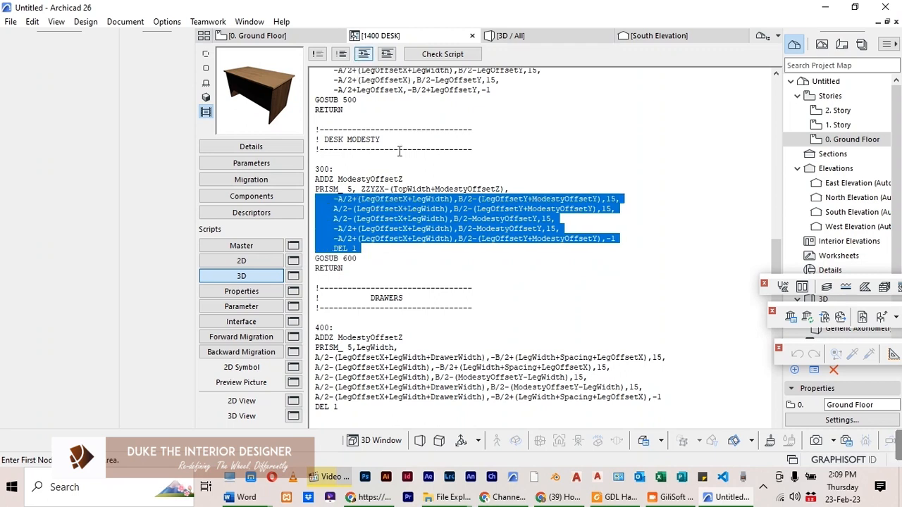
{"action": "scroll", "scroll_direction": "down", "scroll_amount": 3}
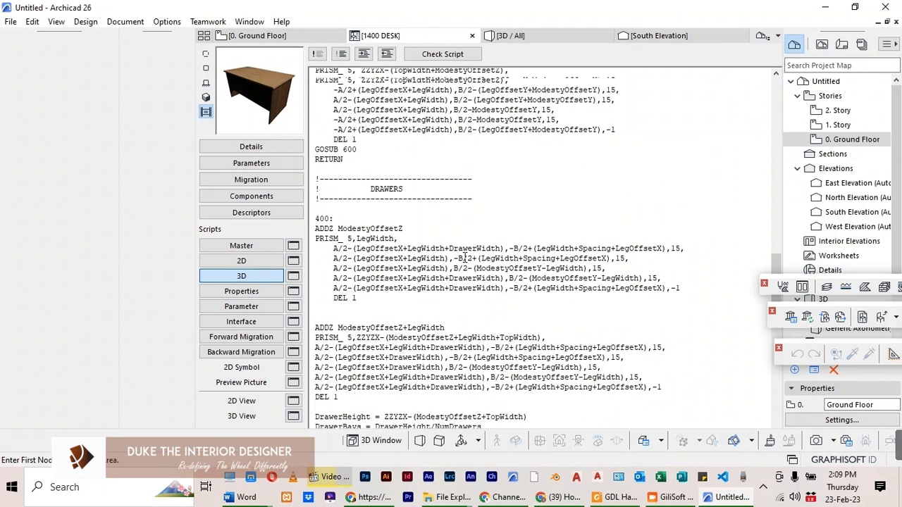
{"action": "scroll", "scroll_direction": "down", "scroll_amount": 3}
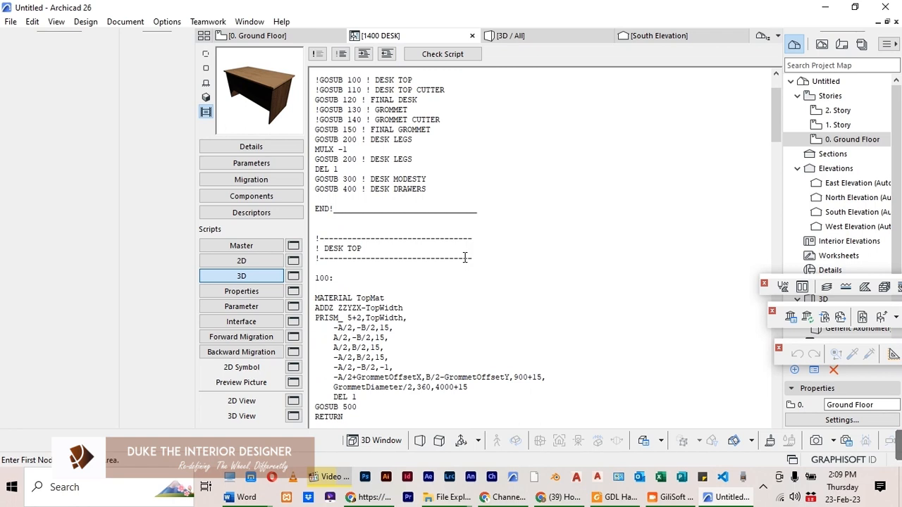
{"action": "scroll", "scroll_direction": "up", "scroll_amount": 3}
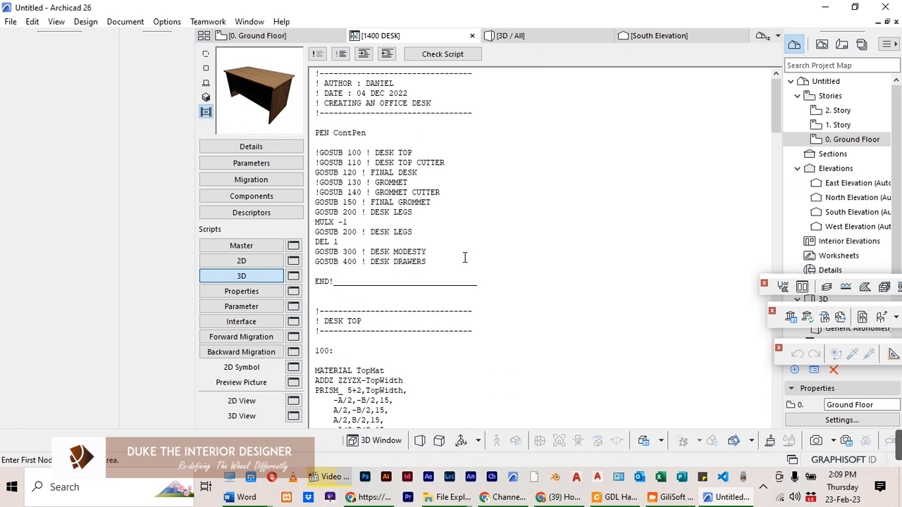
{"action": "scroll", "scroll_direction": "down", "scroll_amount": 3}
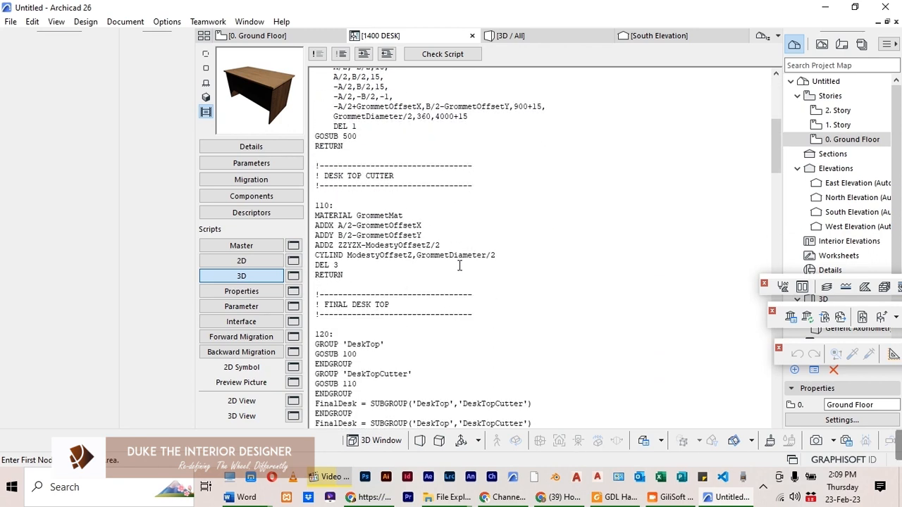
Switch back to the desk's Parameters list and click in the parameter table
{"action": "left_click", "coordinate": [251, 163]}
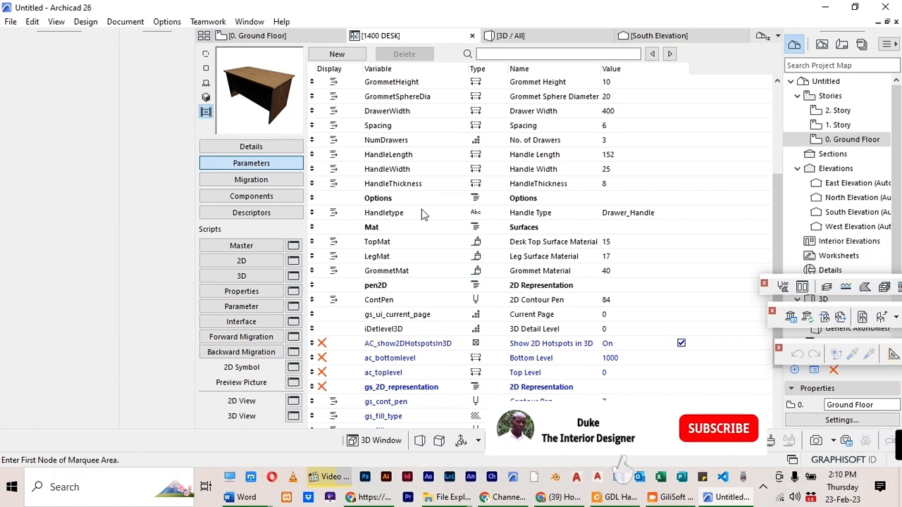
{"action": "left_click", "coordinate": [717, 428]}
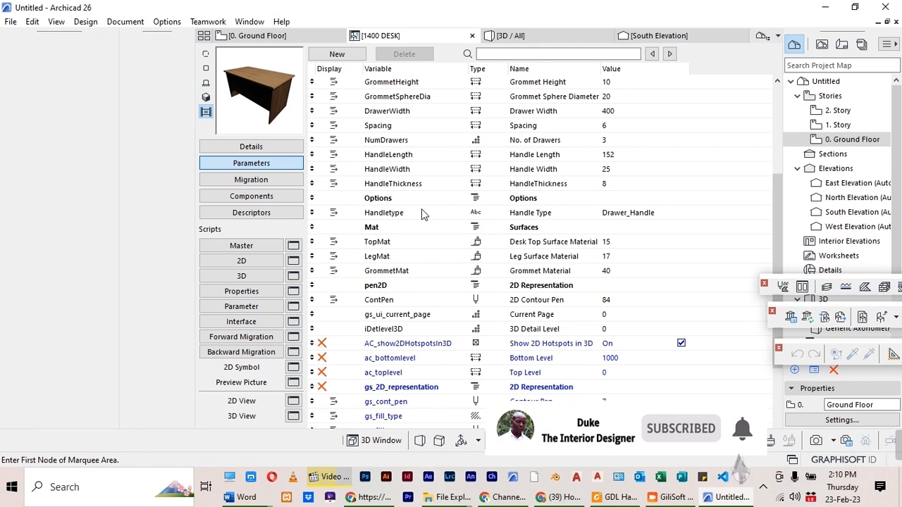